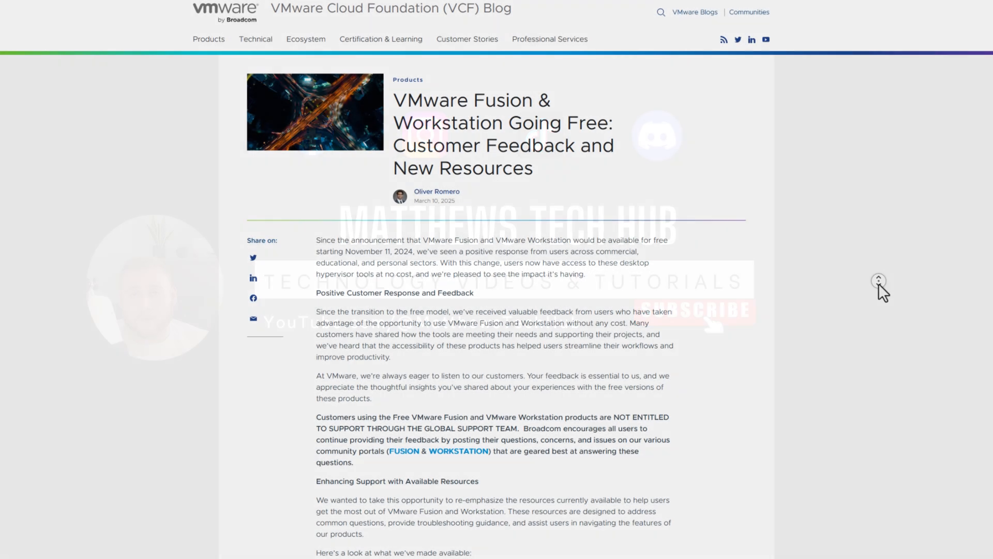
# - Scroll the VMware Blog post down to its list of available resources
pyautogui.scroll(-3)
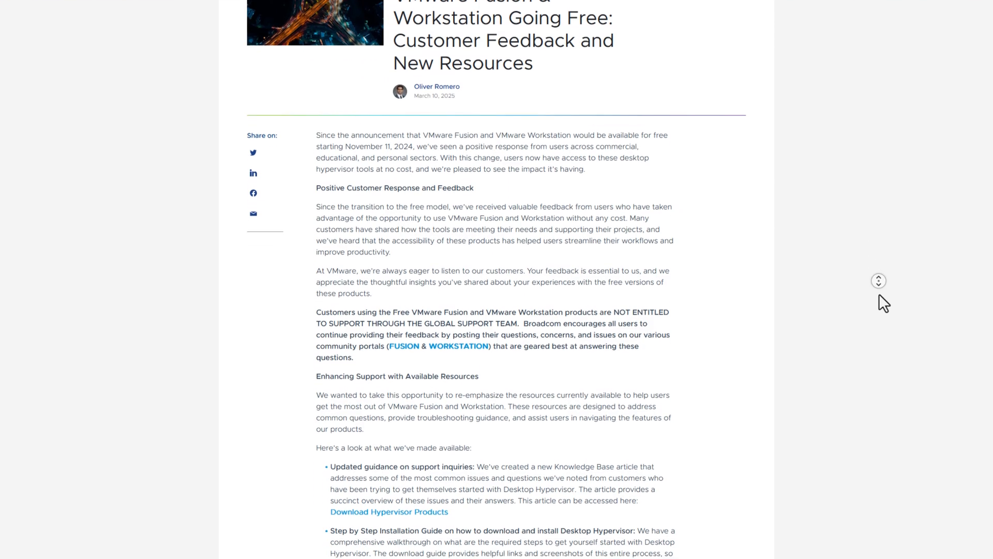
pyautogui.scroll(-3)
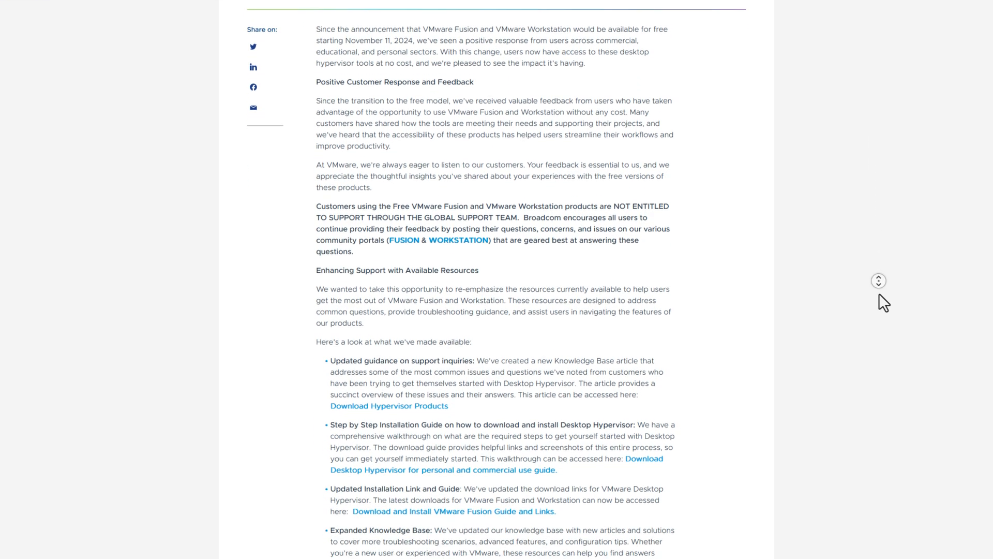
pyautogui.scroll(-3)
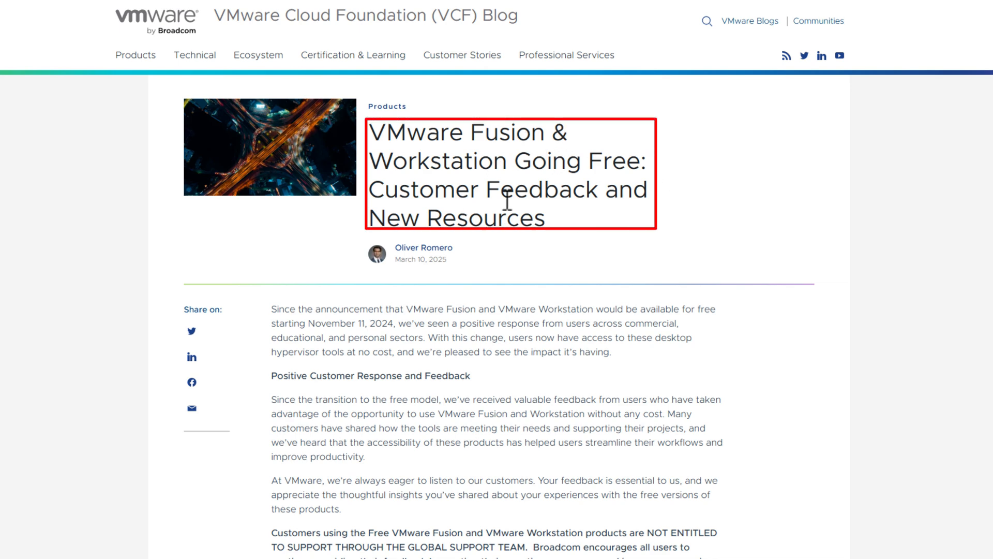
pyautogui.moveTo(525, 284)
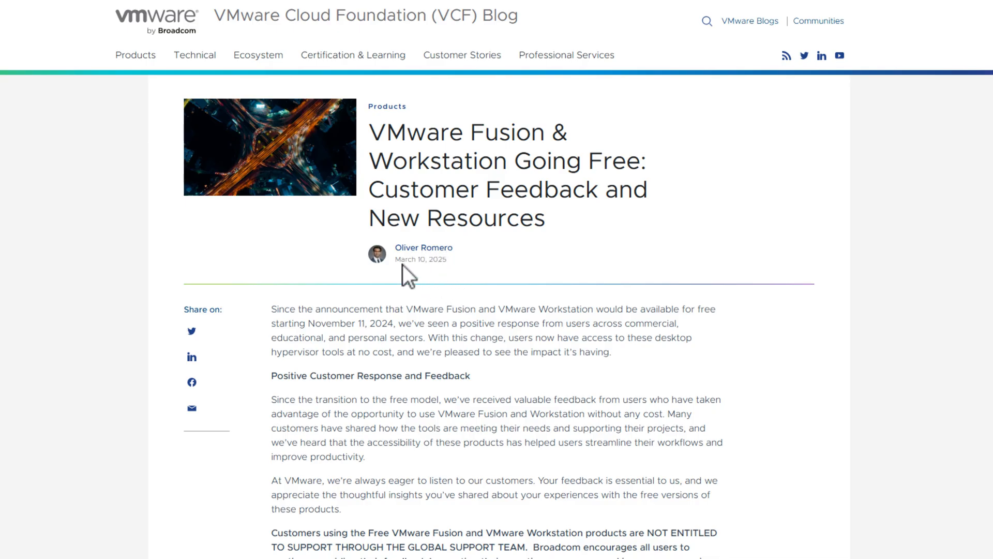
pyautogui.moveTo(444, 274)
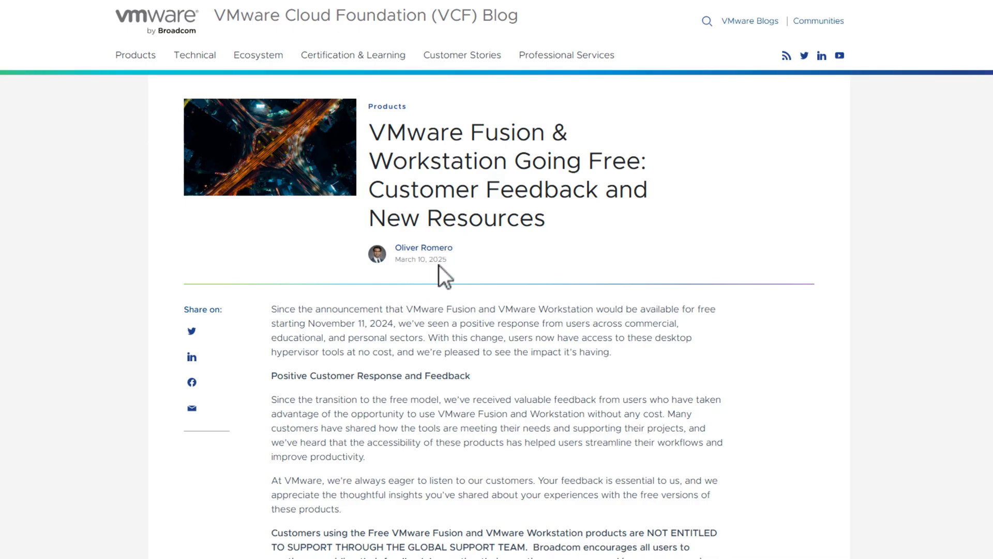
pyautogui.moveTo(647, 413)
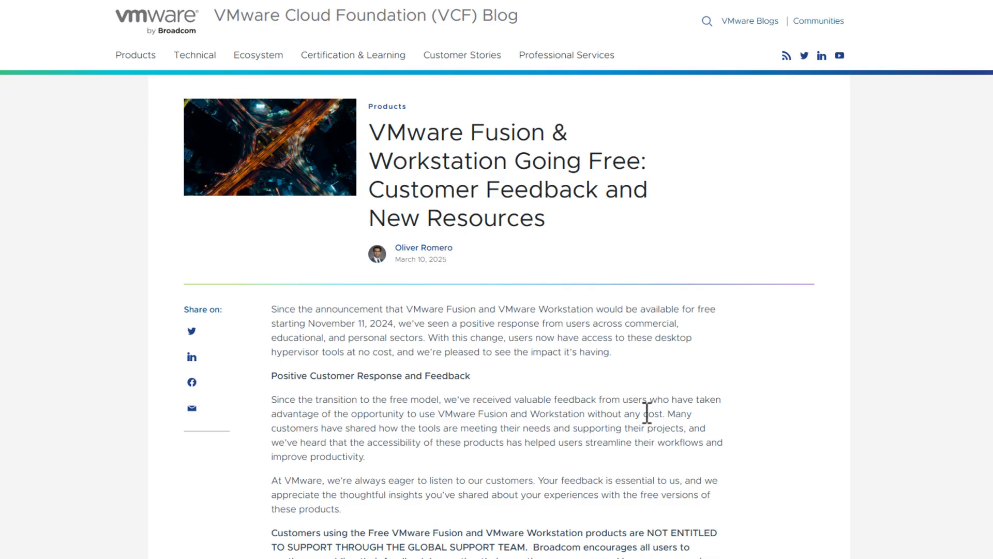
pyautogui.moveTo(602, 544)
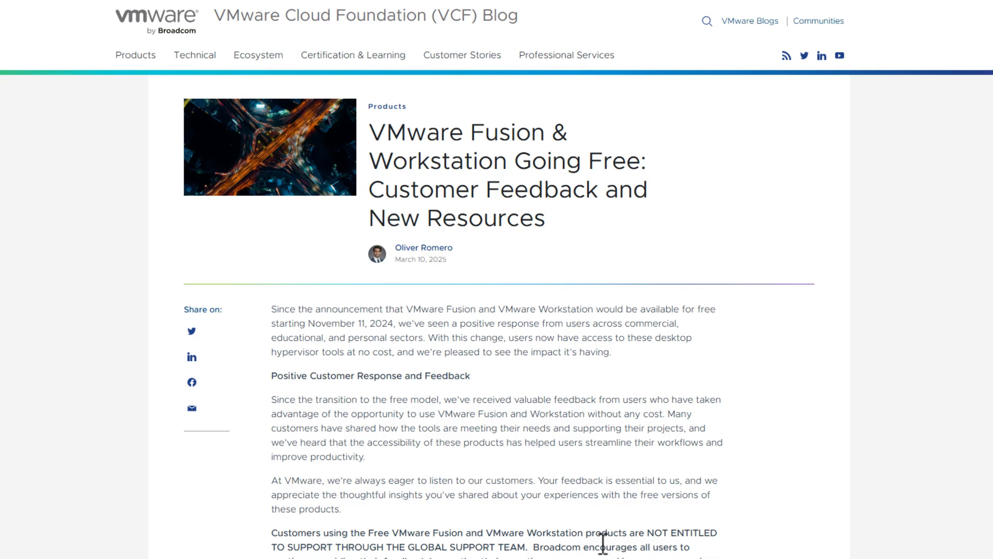
pyautogui.scroll(-3)
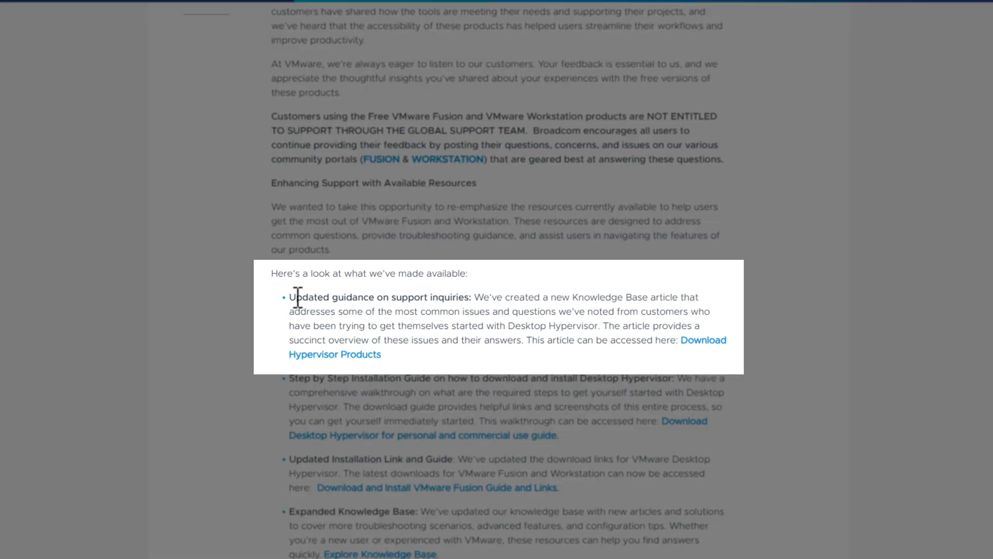
pyautogui.moveTo(455, 314)
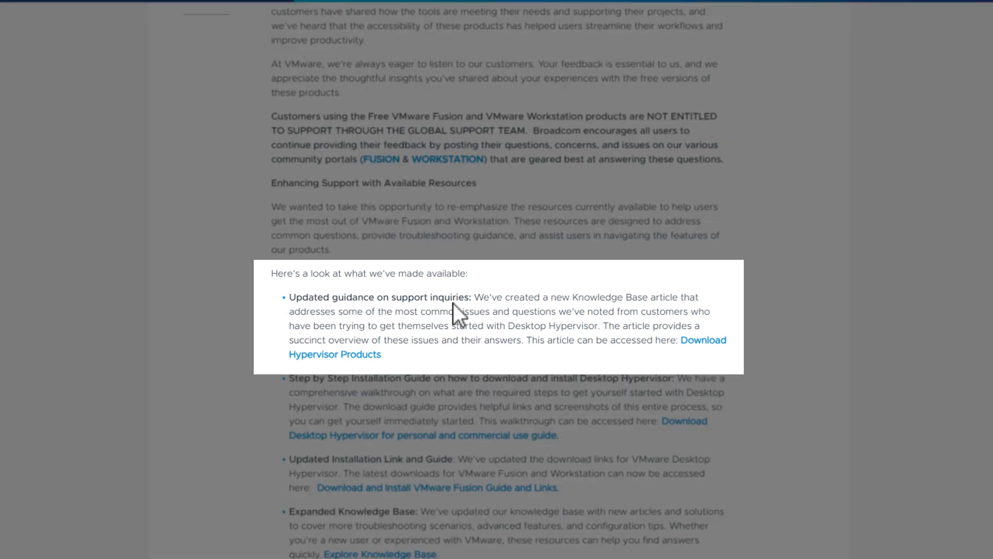
pyautogui.moveTo(548, 362)
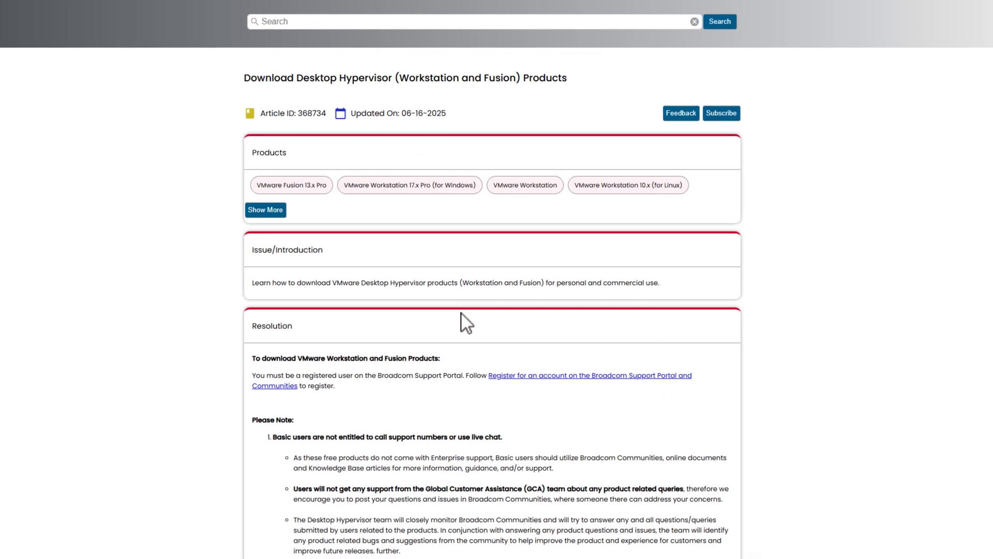
# - Follow the support.broadcom.com link in step 1 of 'Downloading DH Products'
pyautogui.scroll(-3)
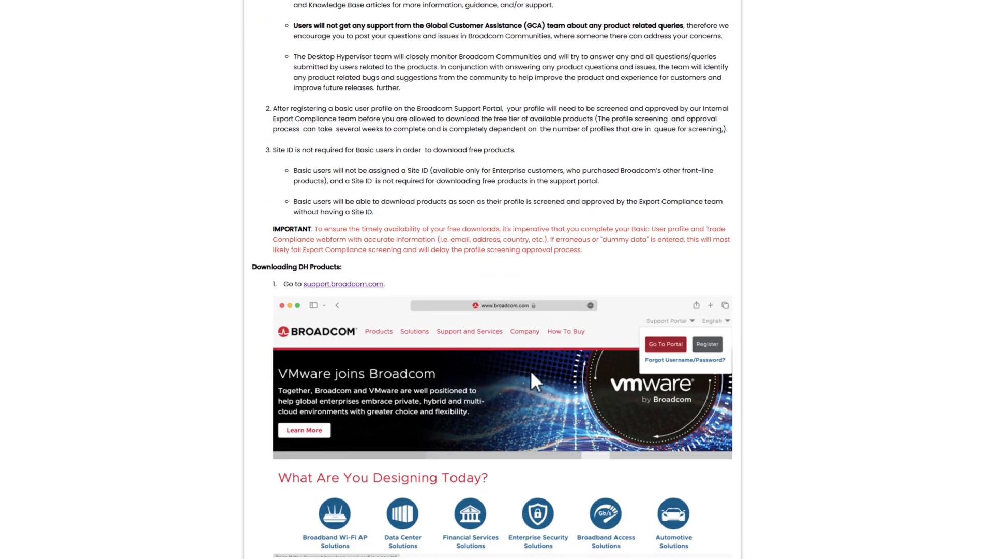
pyautogui.scroll(-3)
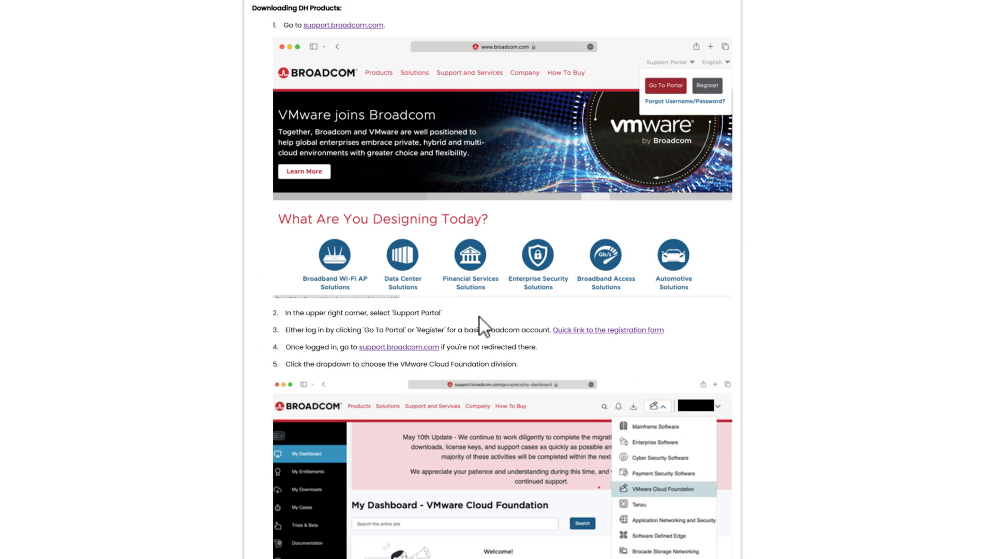
pyautogui.scroll(3)
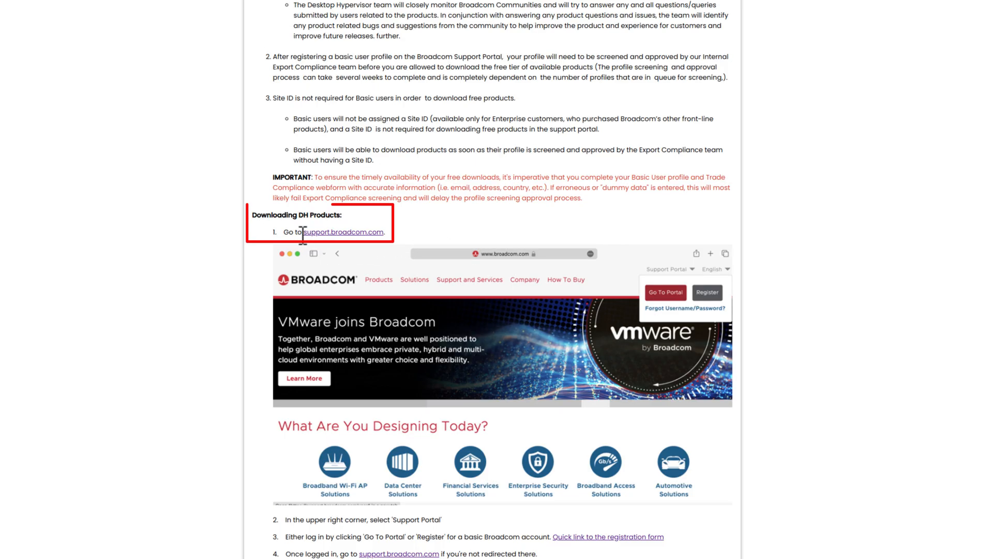
pyautogui.moveTo(365, 248)
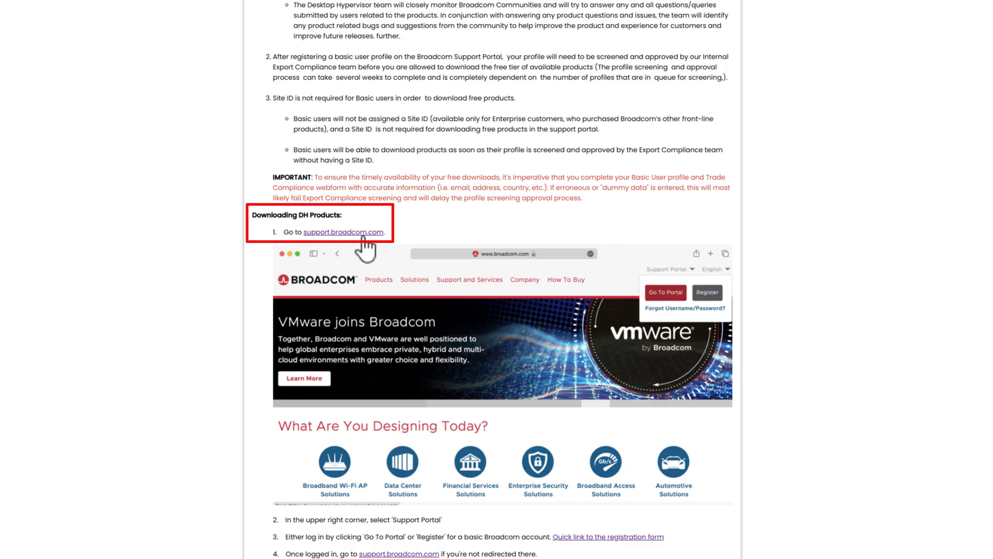
pyautogui.click(343, 231)
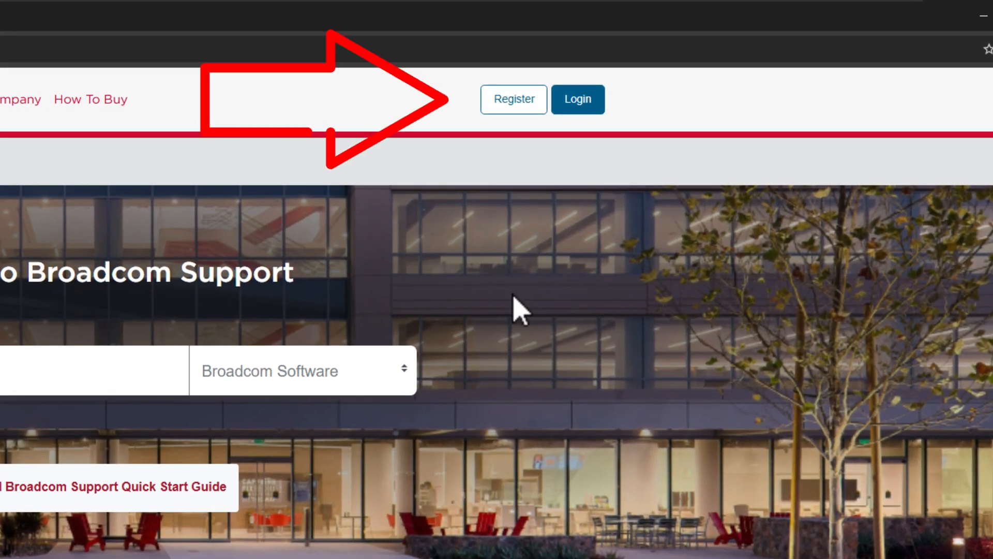
pyautogui.moveTo(523, 114)
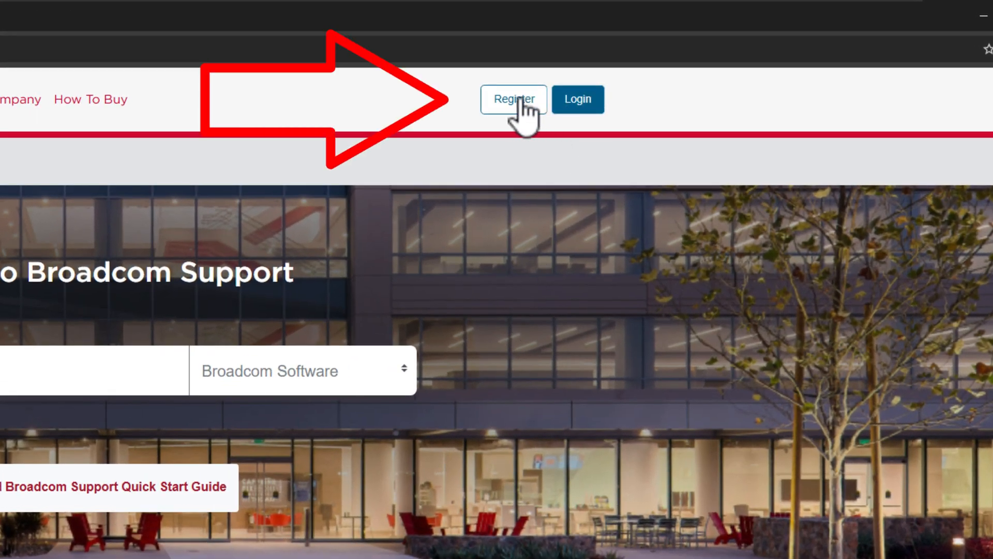
pyautogui.click(513, 99)
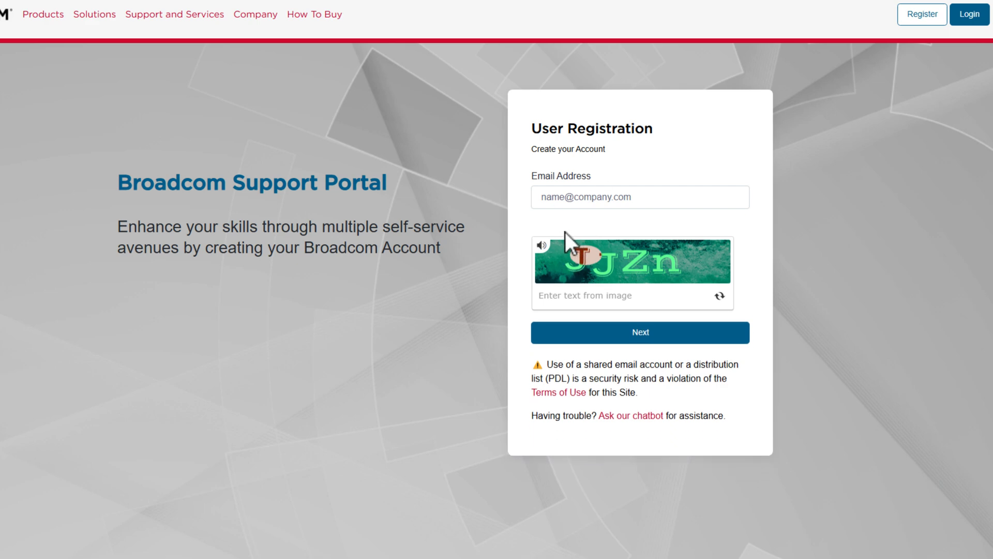
pyautogui.moveTo(568, 234)
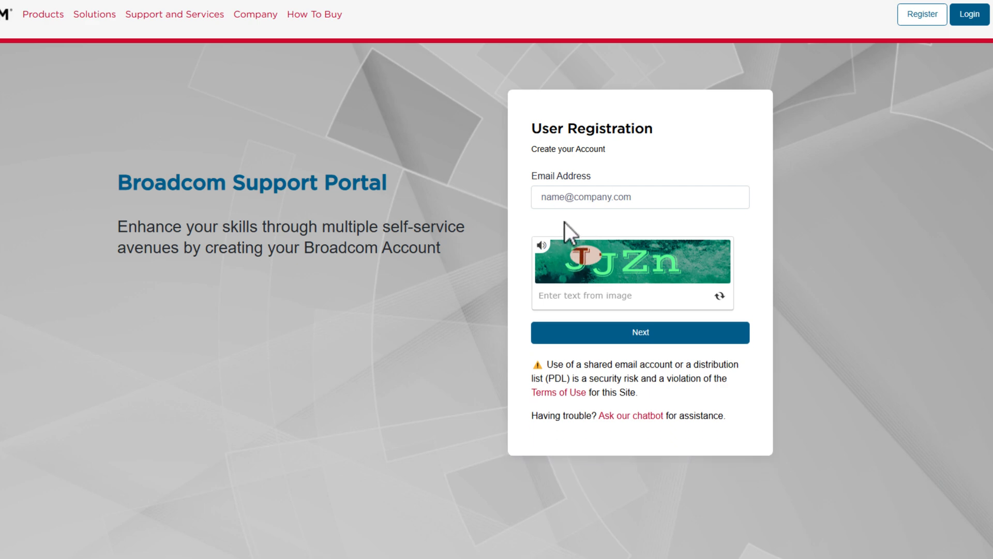
pyautogui.click(640, 197)
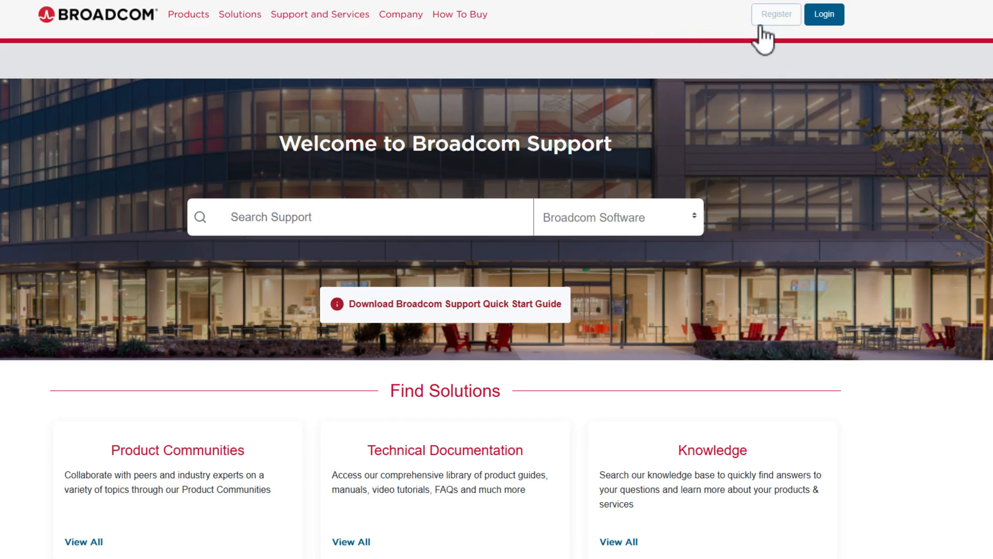
pyautogui.moveTo(725, 109)
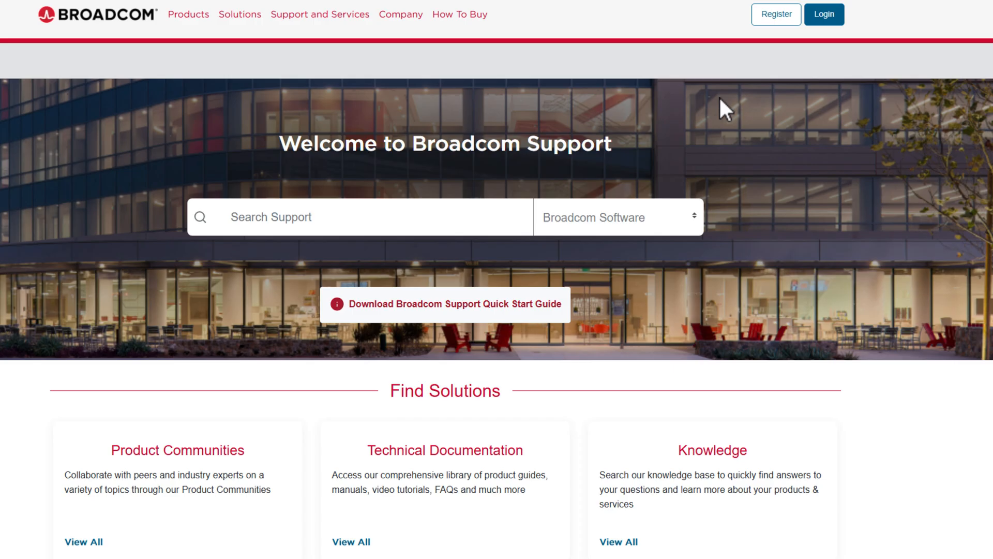
pyautogui.moveTo(739, 142)
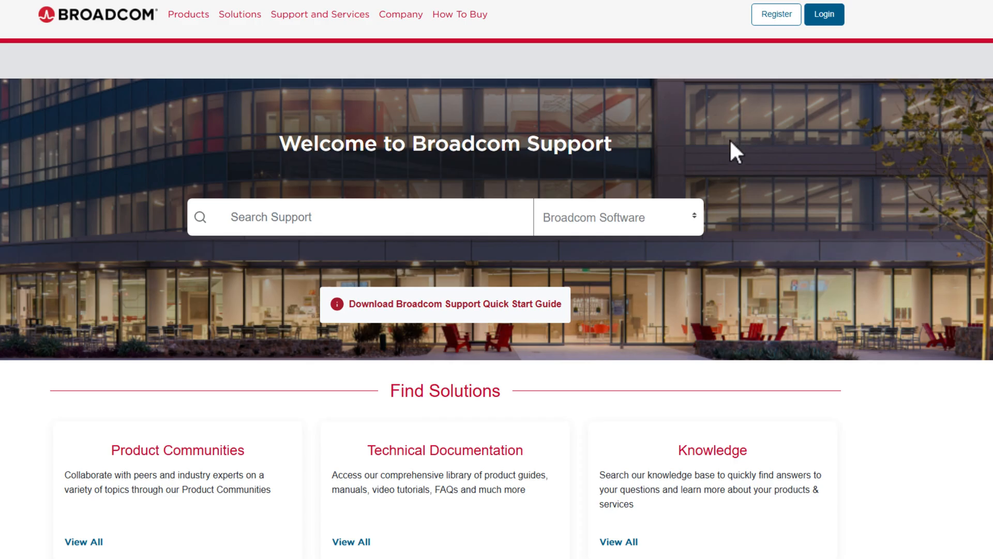
pyautogui.moveTo(824, 14)
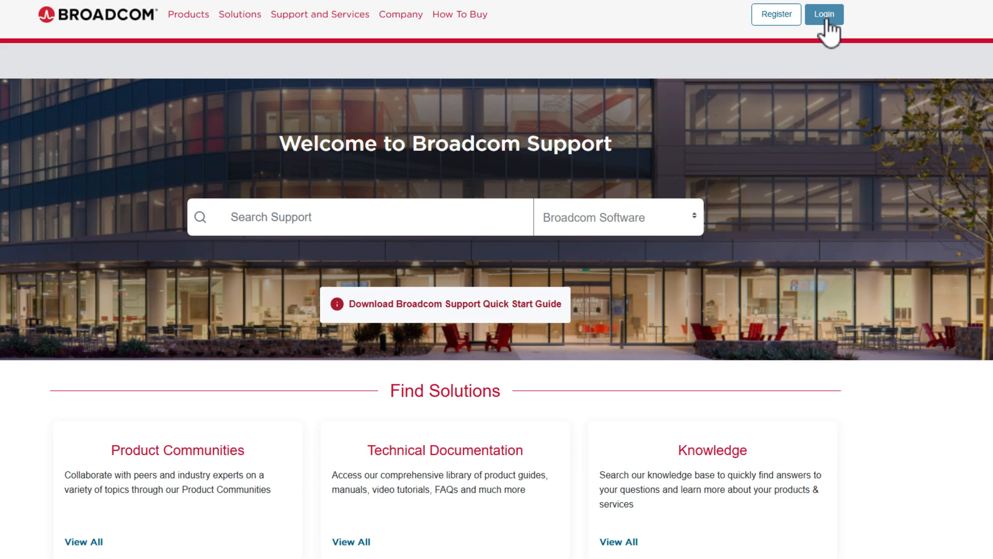
# - Log in to the Broadcom Support Portal and select the VMware Cloud Foundation division
pyautogui.click(823, 14)
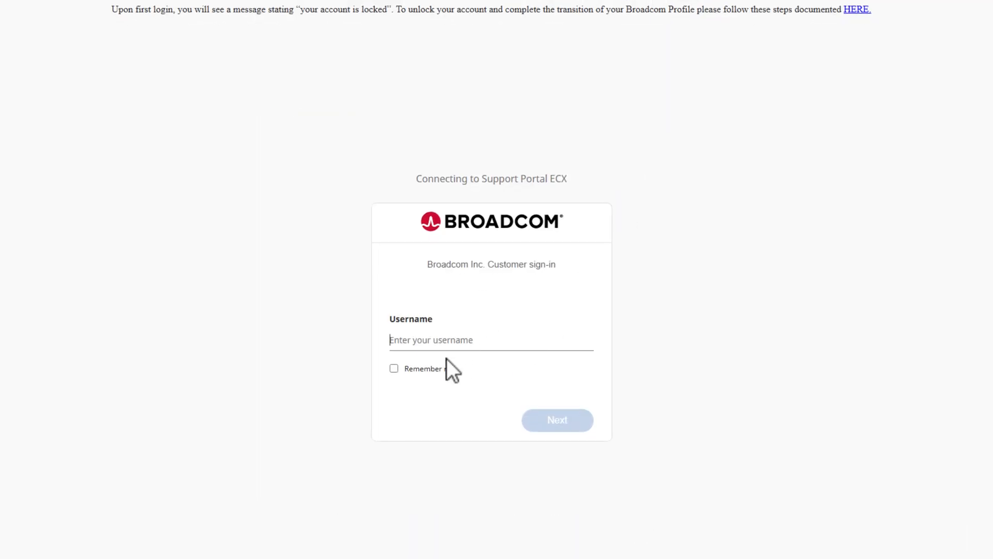
pyautogui.moveTo(544, 333)
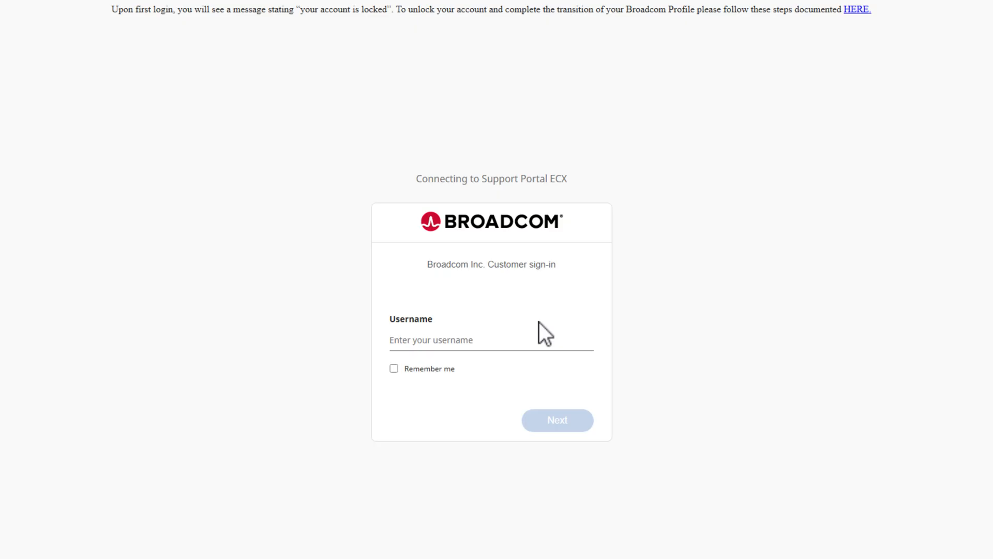
pyautogui.click(492, 340)
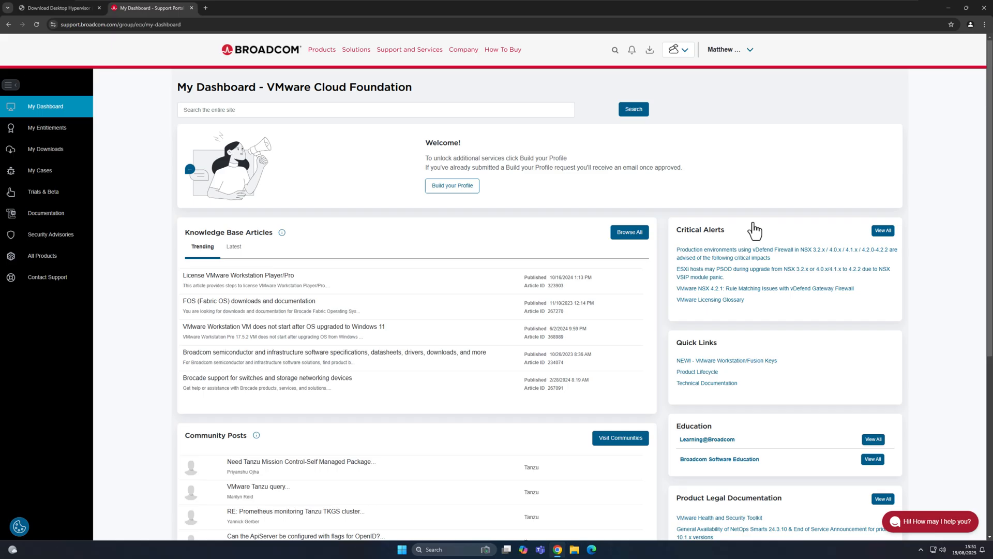
pyautogui.moveTo(836, 254)
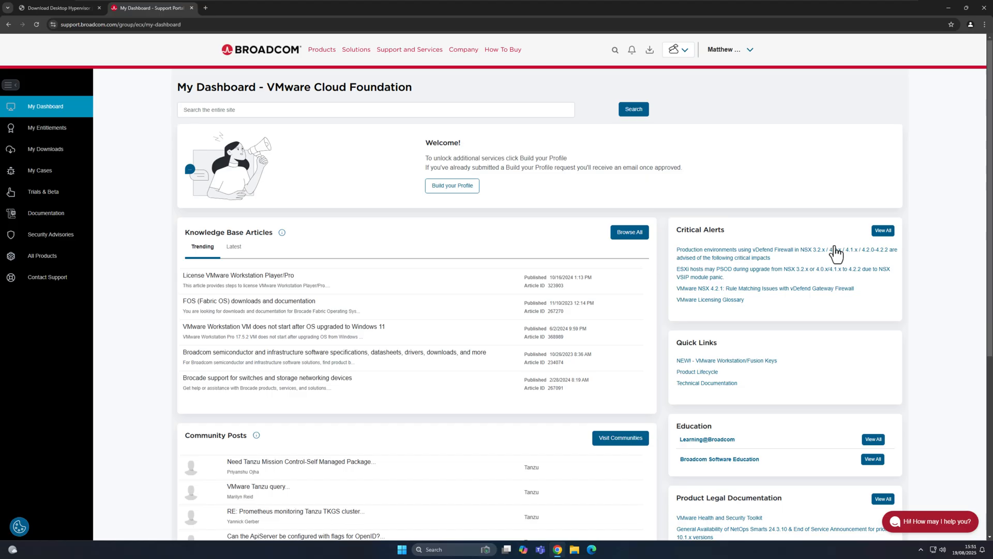
pyautogui.moveTo(275, 50)
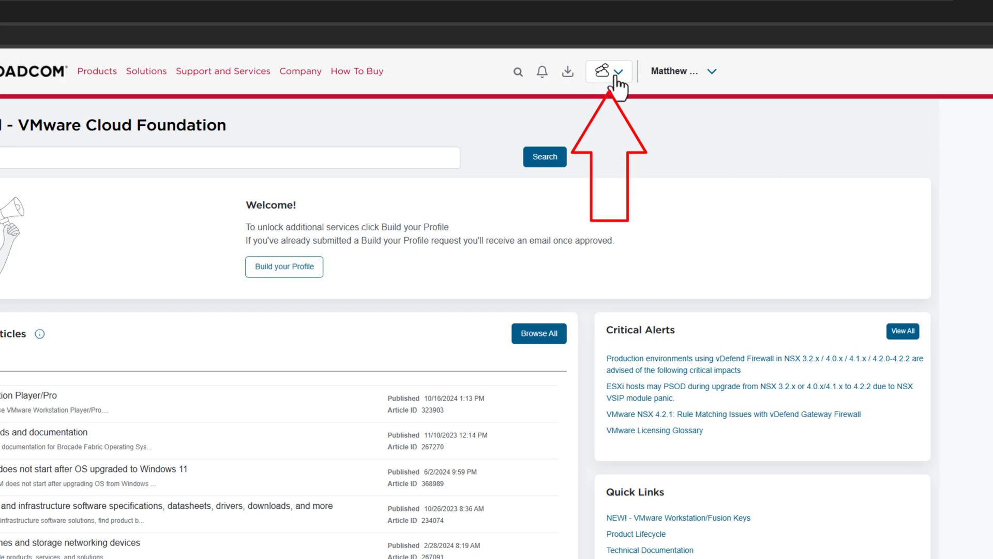
pyautogui.click(609, 71)
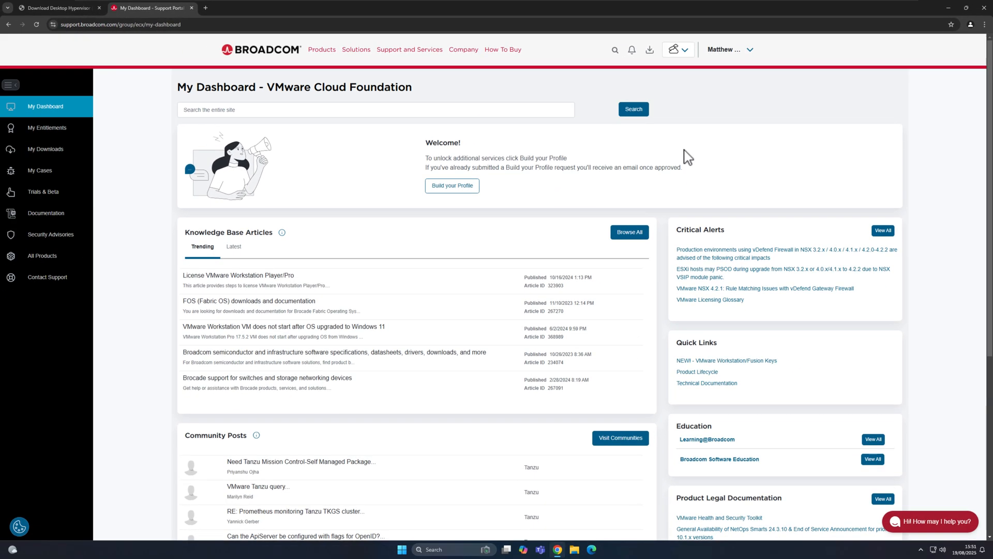
pyautogui.moveTo(516, 137)
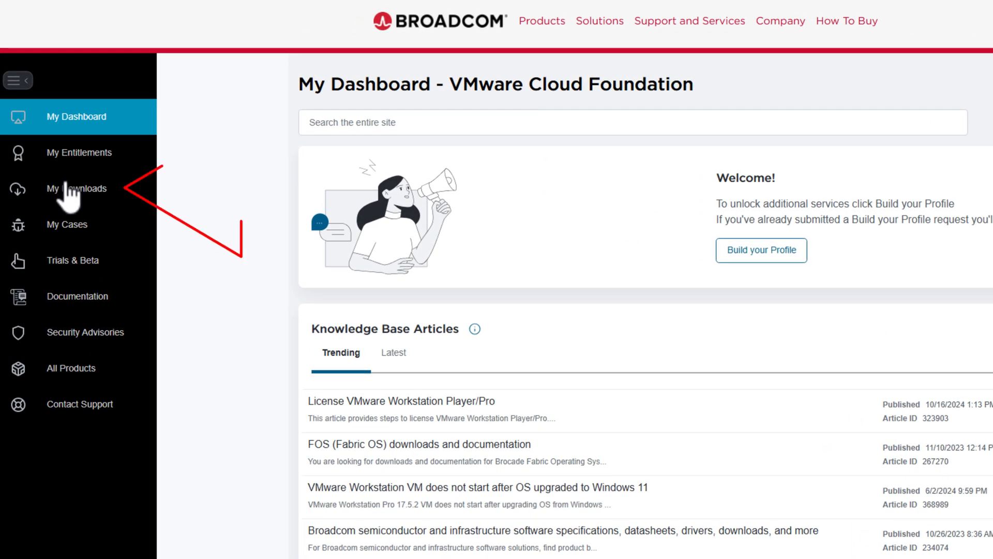
# - Go via My Downloads to the free software catalogue and open VMware Workstation Pro
pyautogui.click(76, 189)
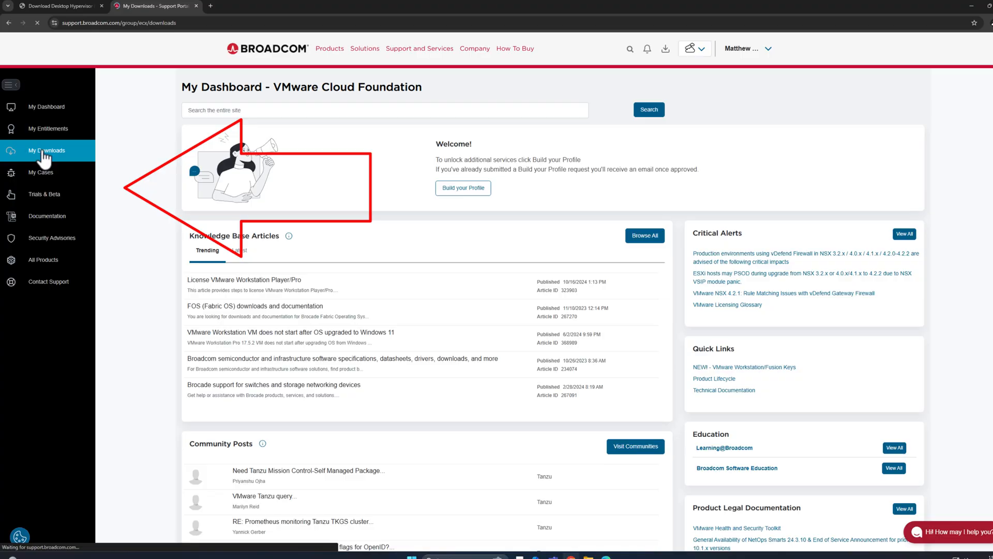
pyautogui.click(45, 150)
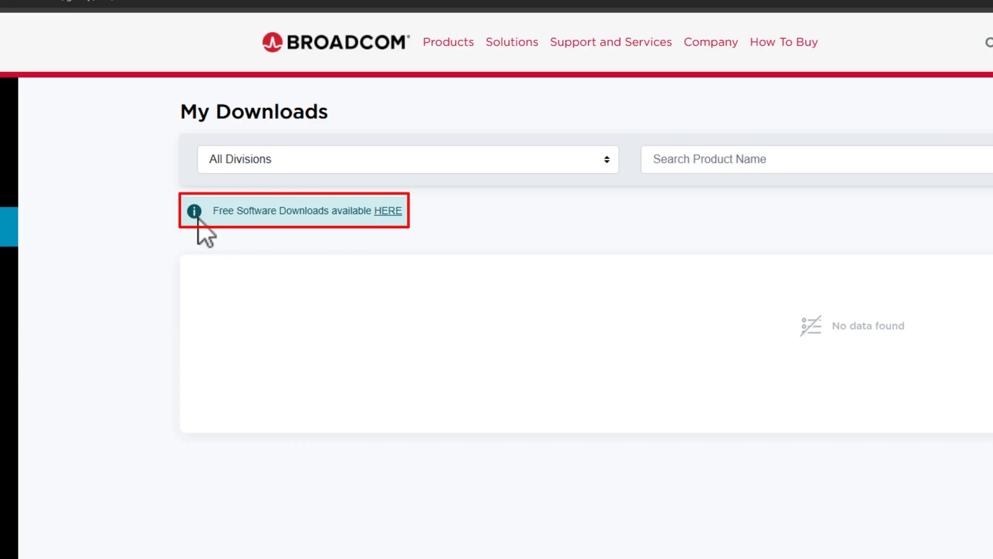
pyautogui.moveTo(320, 237)
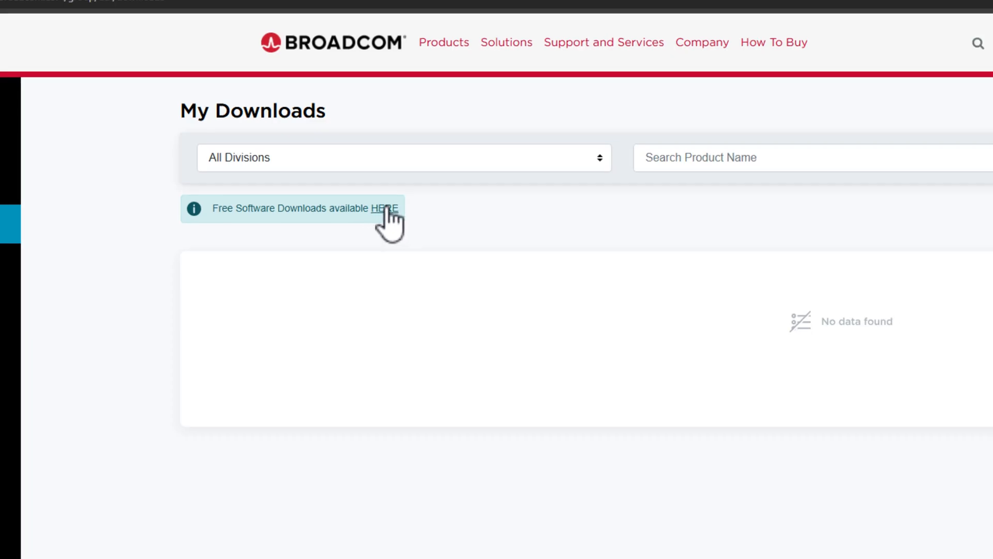
pyautogui.click(384, 209)
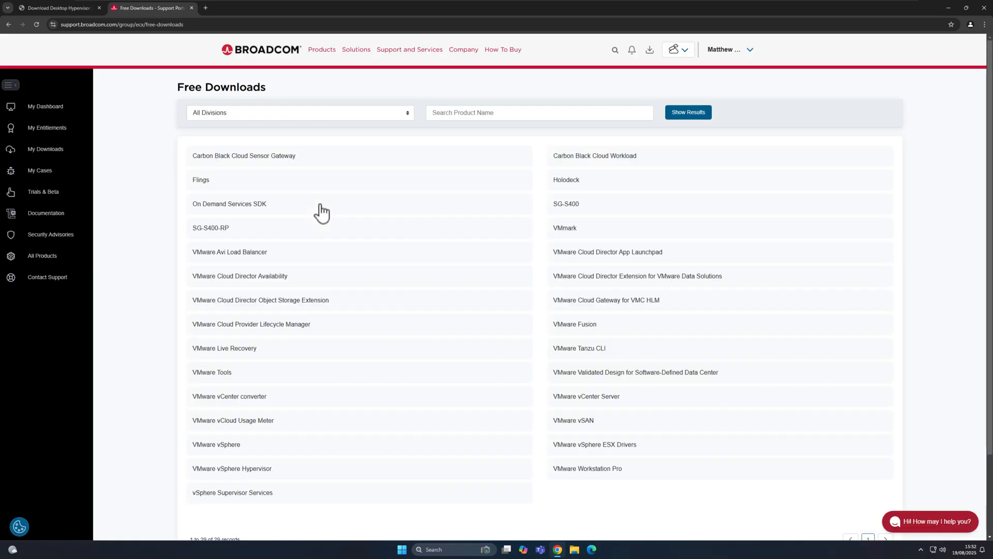
pyautogui.moveTo(319, 285)
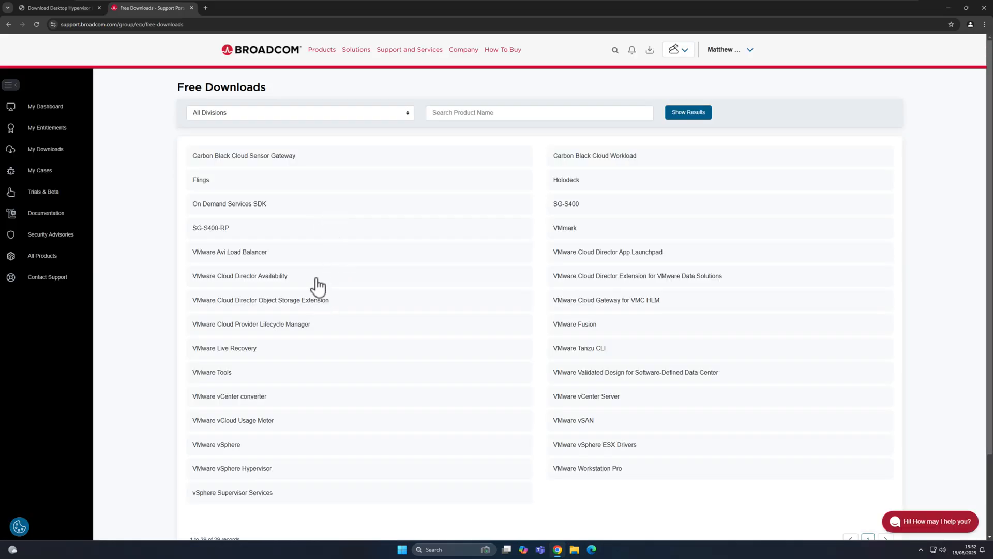
pyautogui.scroll(-3)
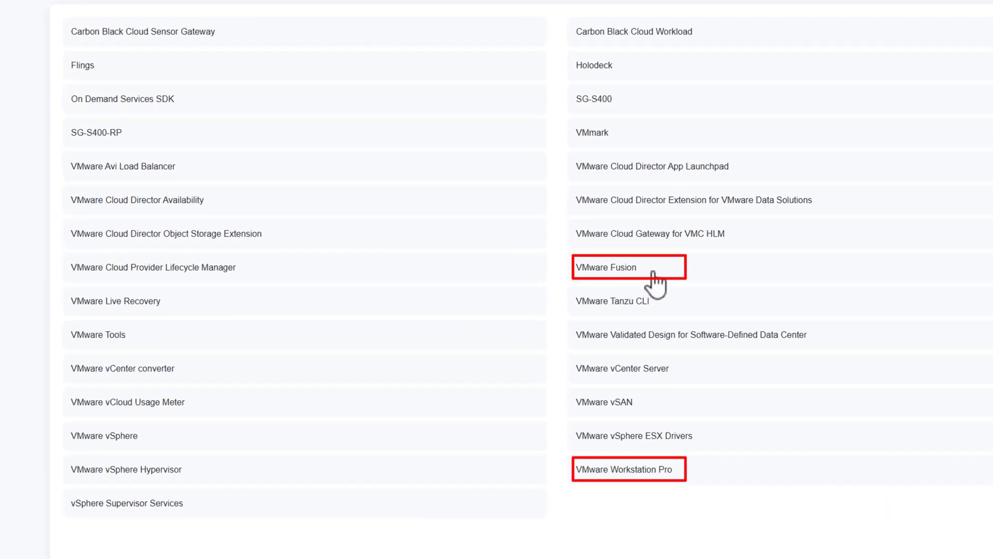
pyautogui.moveTo(640, 273)
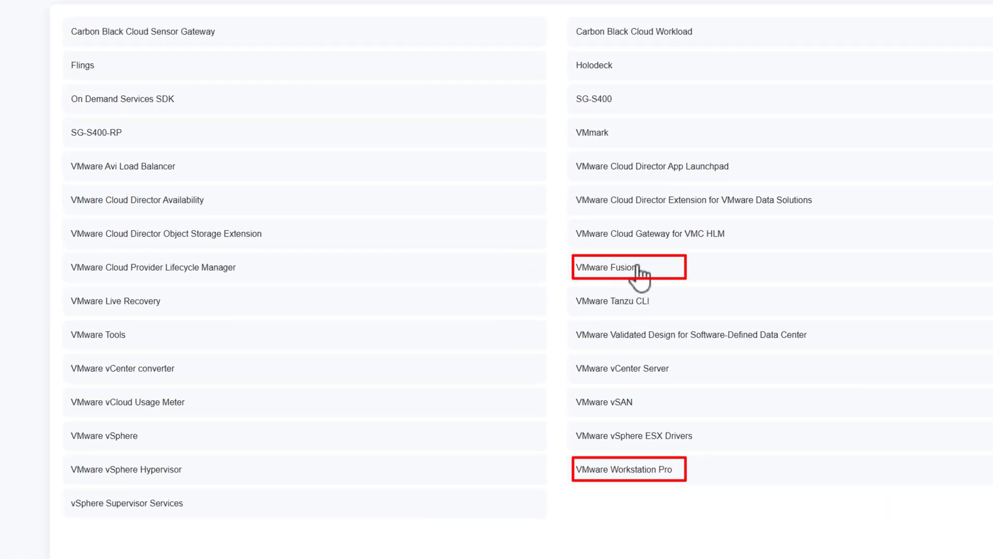
pyautogui.moveTo(660, 491)
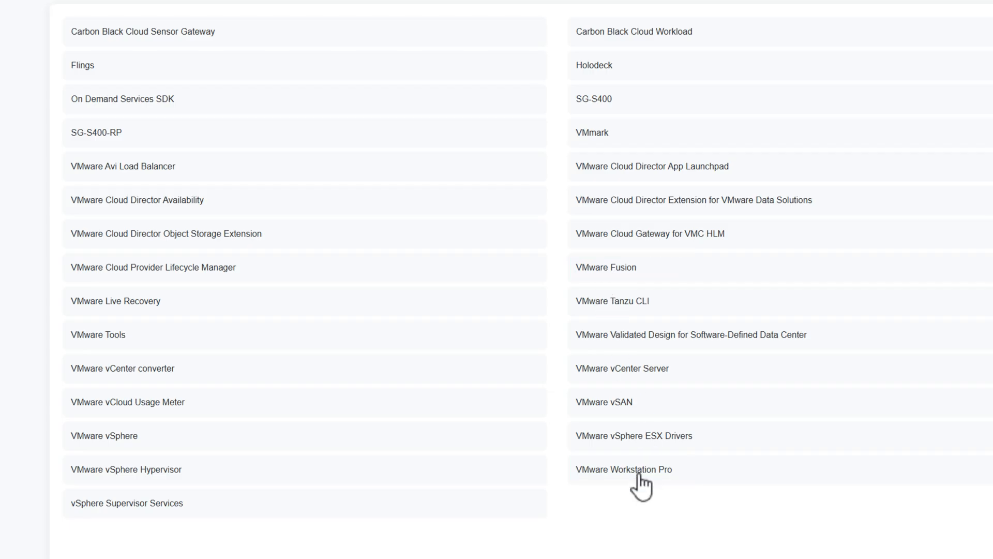
pyautogui.moveTo(627, 279)
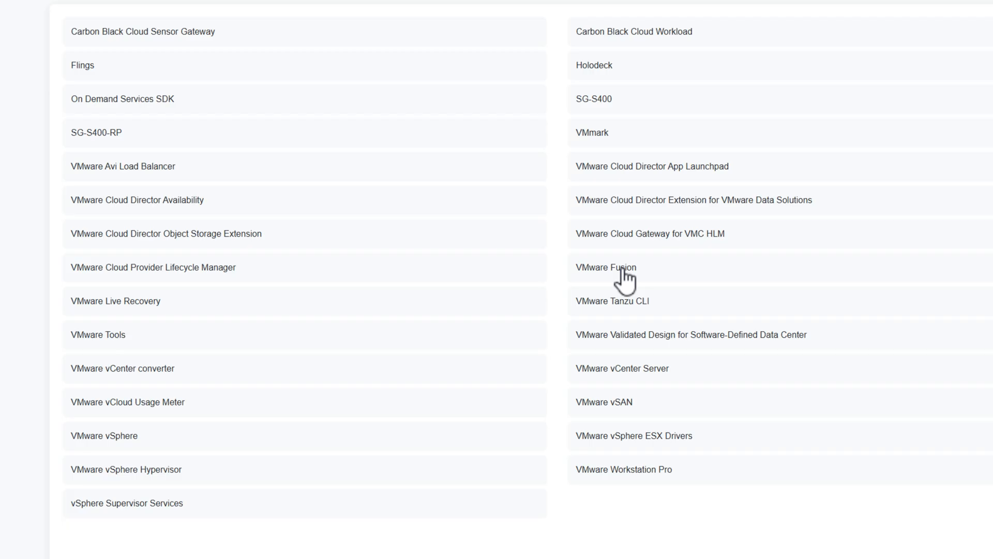
pyautogui.moveTo(632, 480)
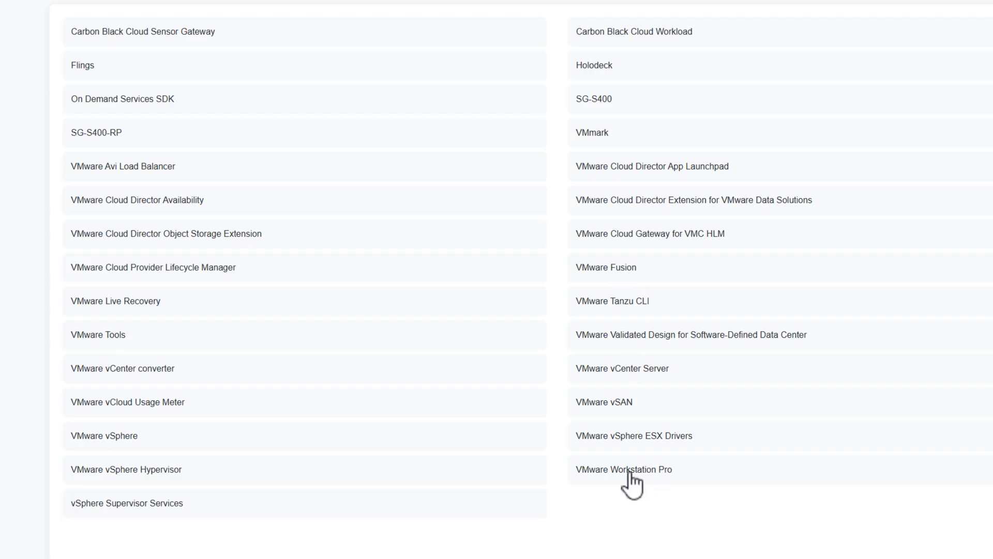
pyautogui.moveTo(620, 514)
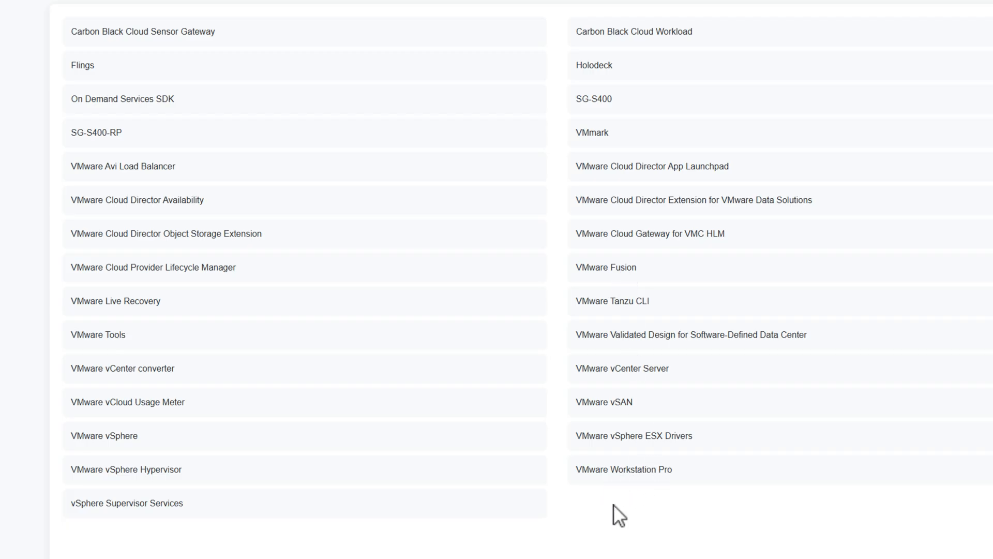
pyautogui.click(624, 469)
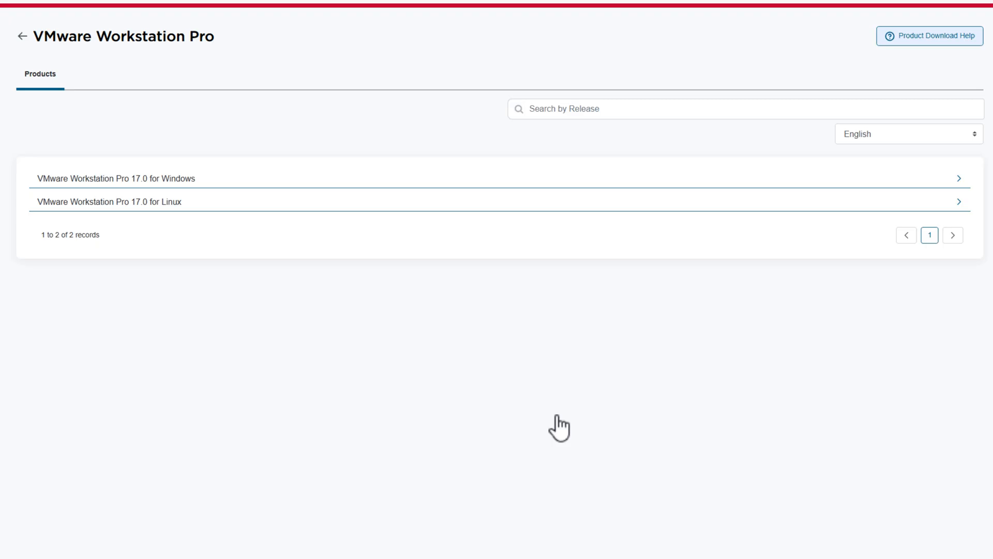
pyautogui.moveTo(170, 187)
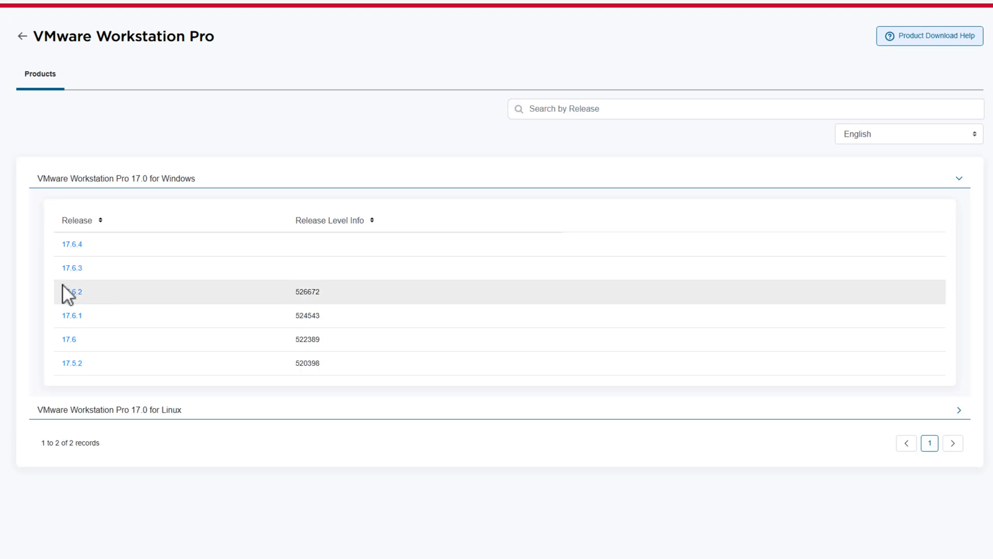
pyautogui.moveTo(73, 245)
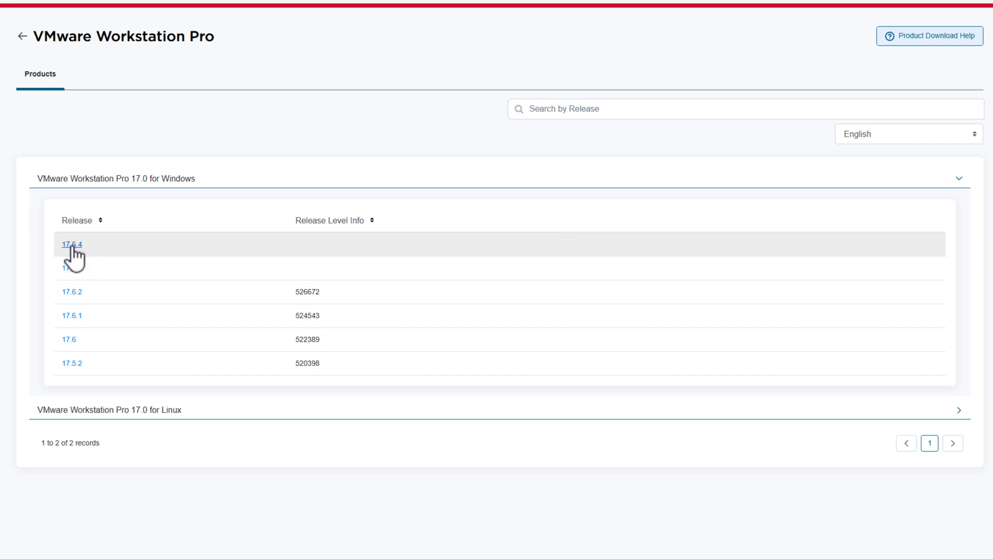
# - Open release 17.6.4, accept the Terms and Conditions, and confirm the verification prompt
pyautogui.click(72, 245)
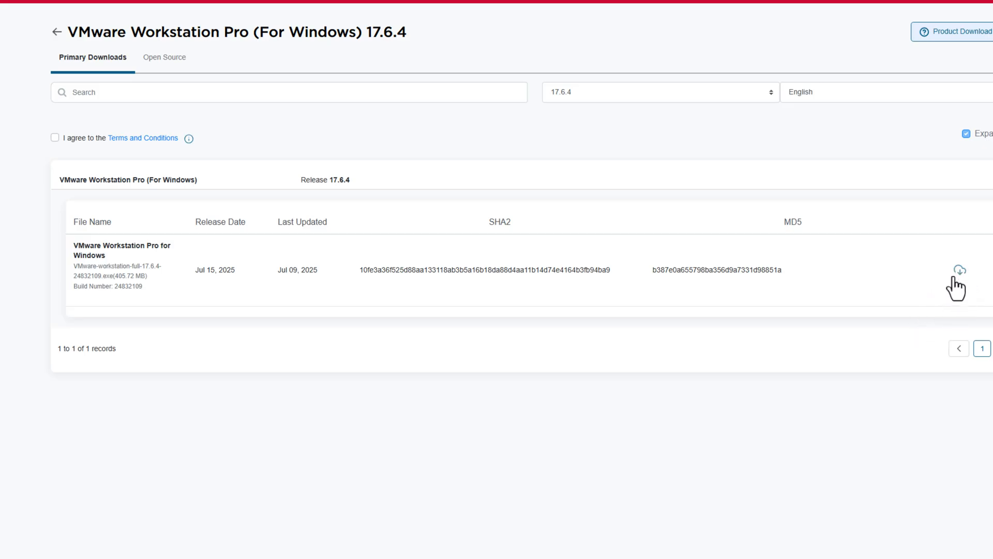
pyautogui.moveTo(267, 253)
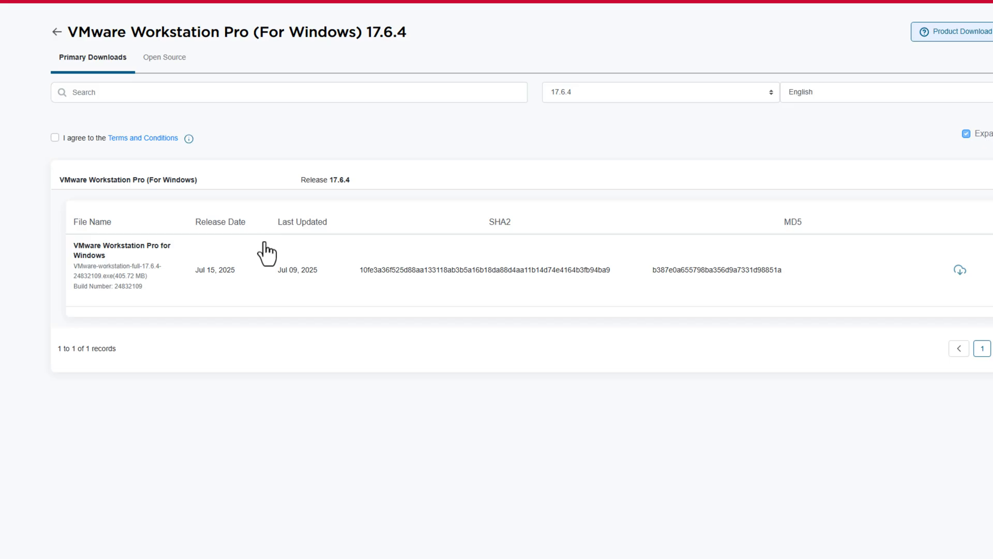
pyautogui.moveTo(55, 139)
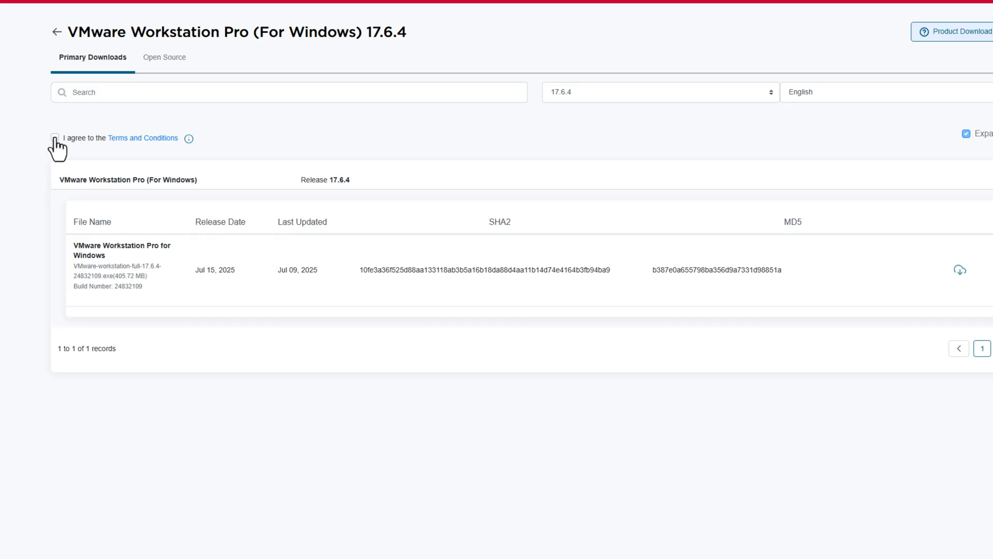
pyautogui.moveTo(143, 149)
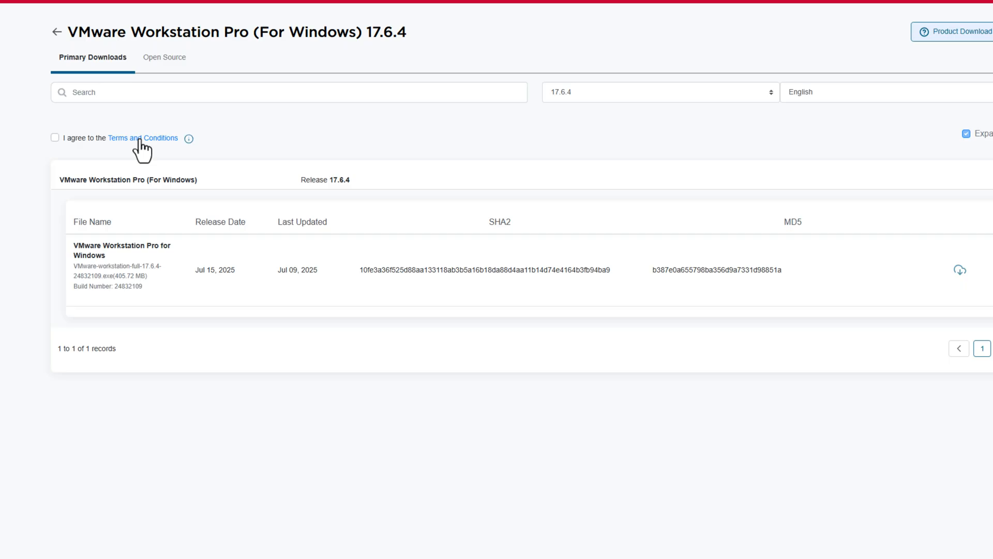
pyautogui.click(143, 138)
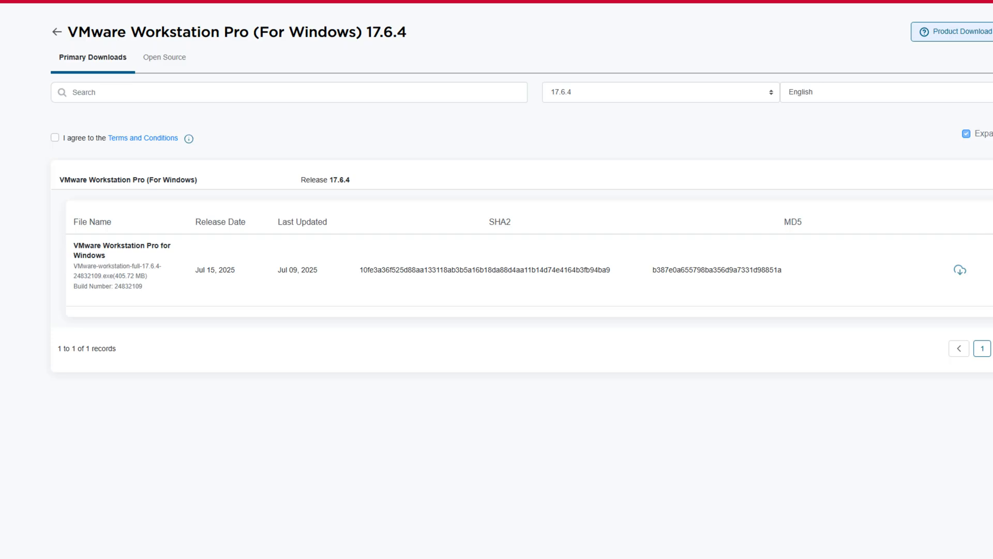
pyautogui.moveTo(55, 139)
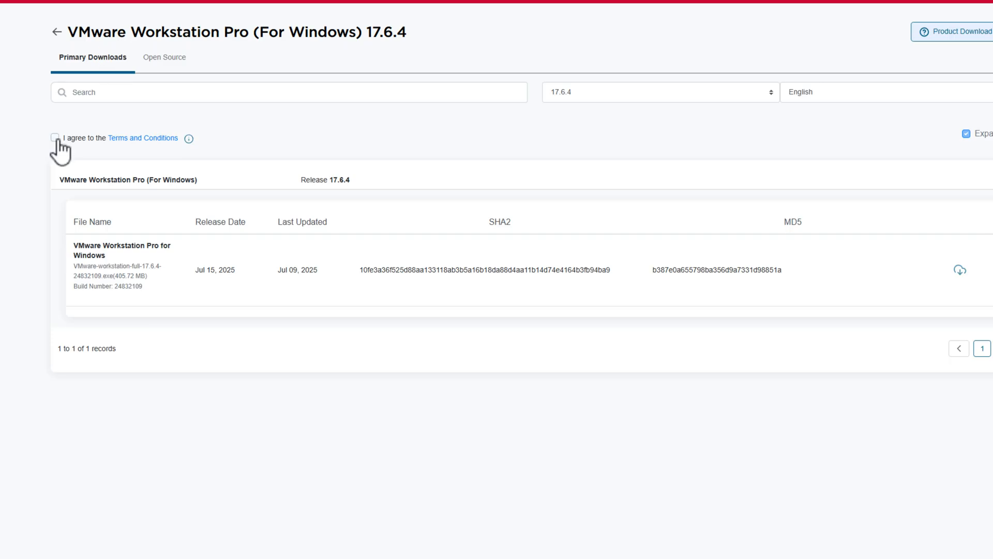
pyautogui.click(55, 138)
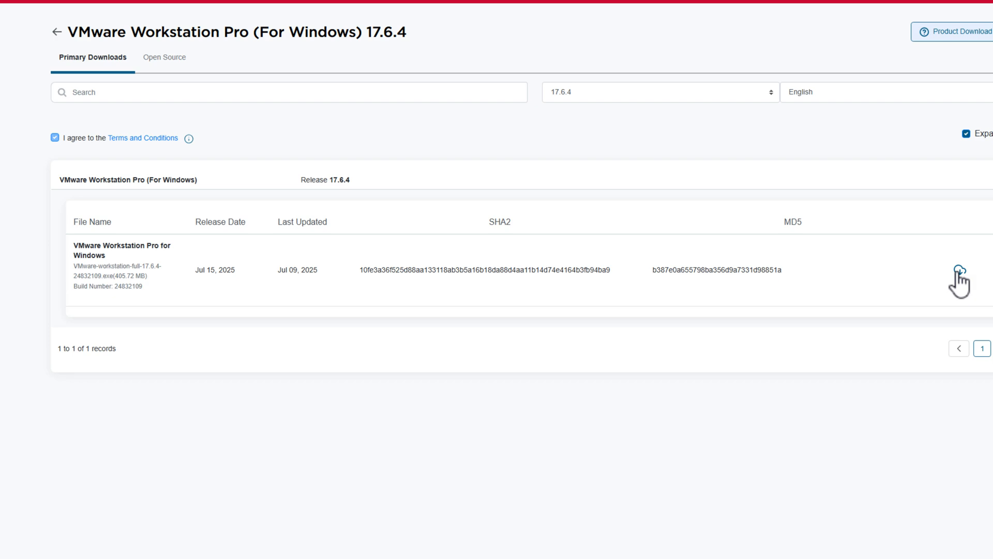
pyautogui.moveTo(962, 278)
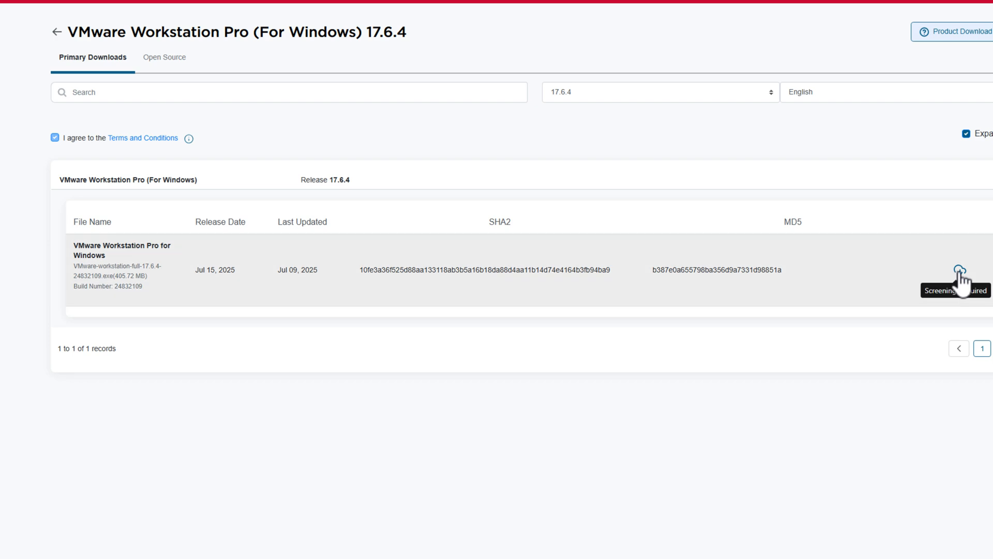
pyautogui.click(960, 269)
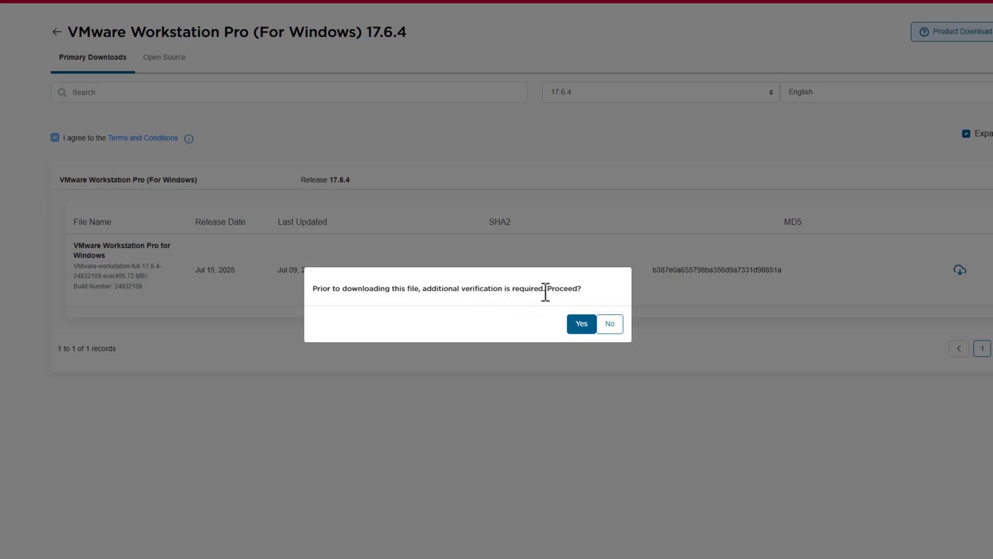
pyautogui.click(581, 324)
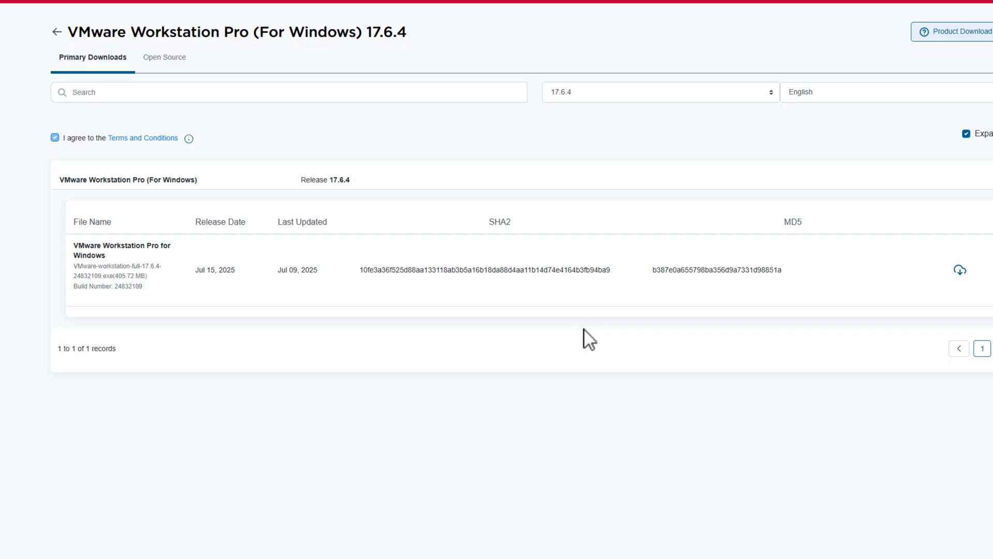
# - Bring up the Trade Compliance and Download Conditions form from the download icon
pyautogui.click(961, 271)
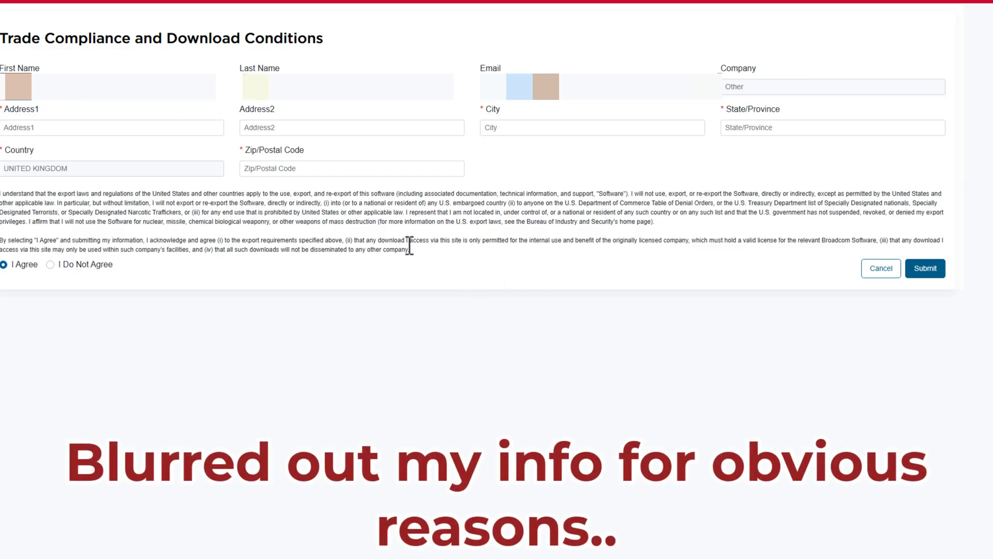
pyautogui.moveTo(412, 257)
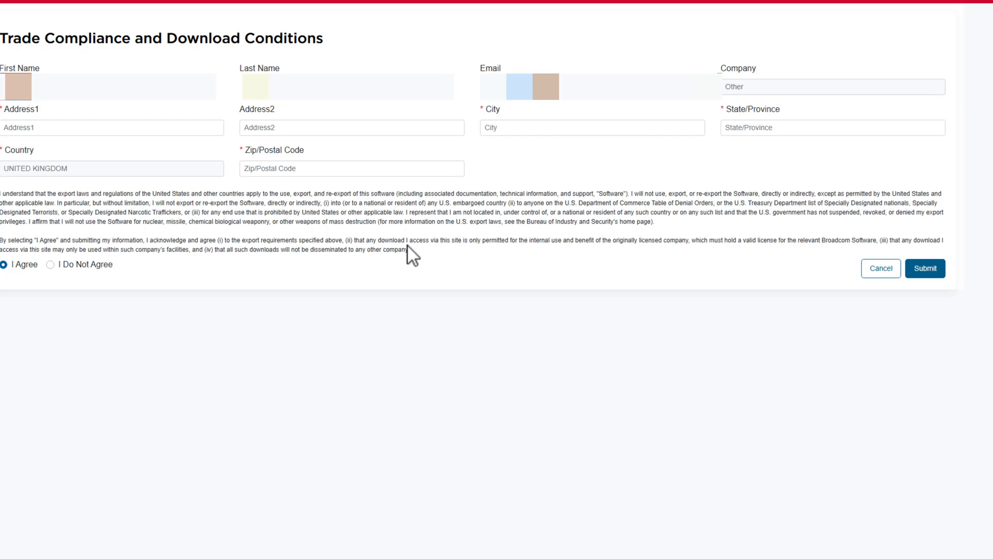
pyautogui.moveTo(449, 262)
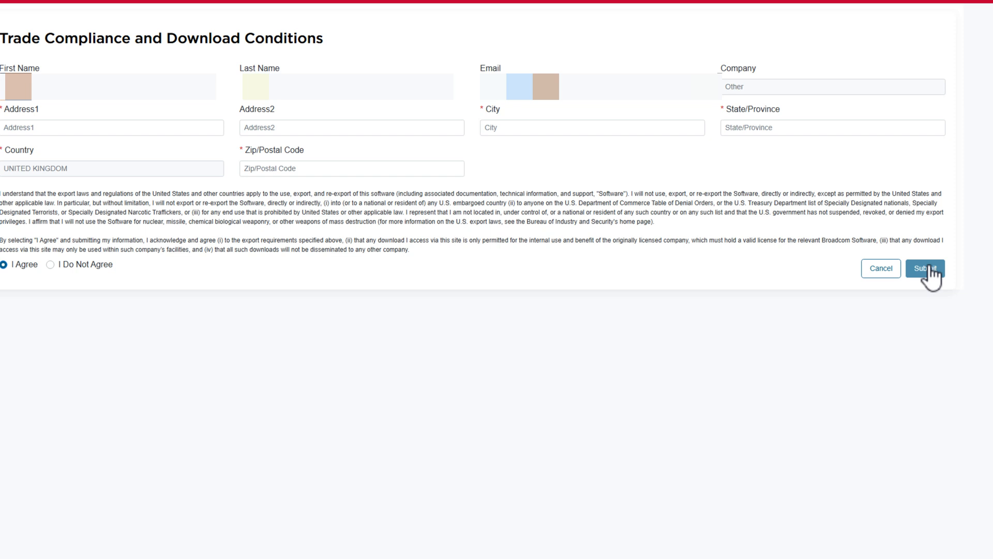
# - Submit the compliance form, download the 17.6.4 installer, and launch it from Downloads
pyautogui.click(924, 268)
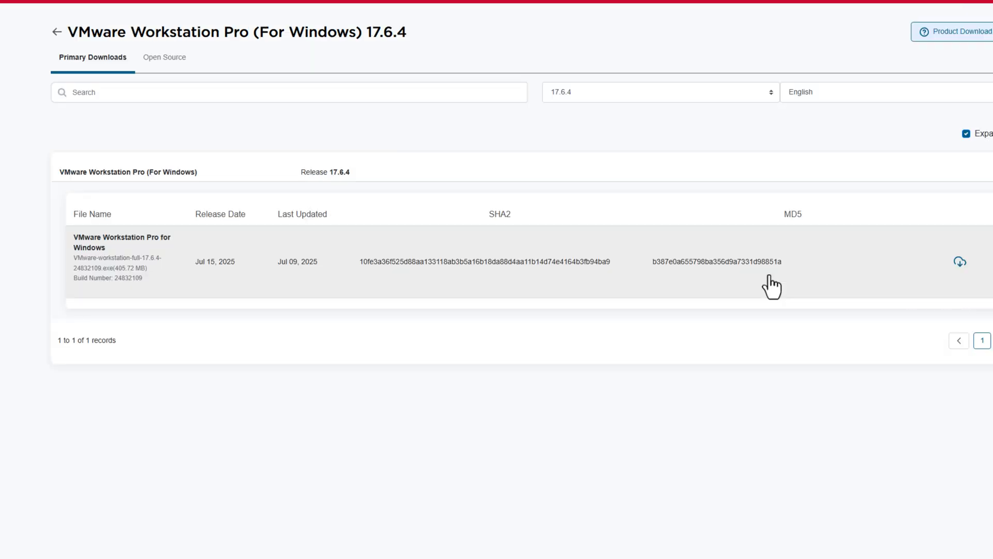
pyautogui.moveTo(137, 147)
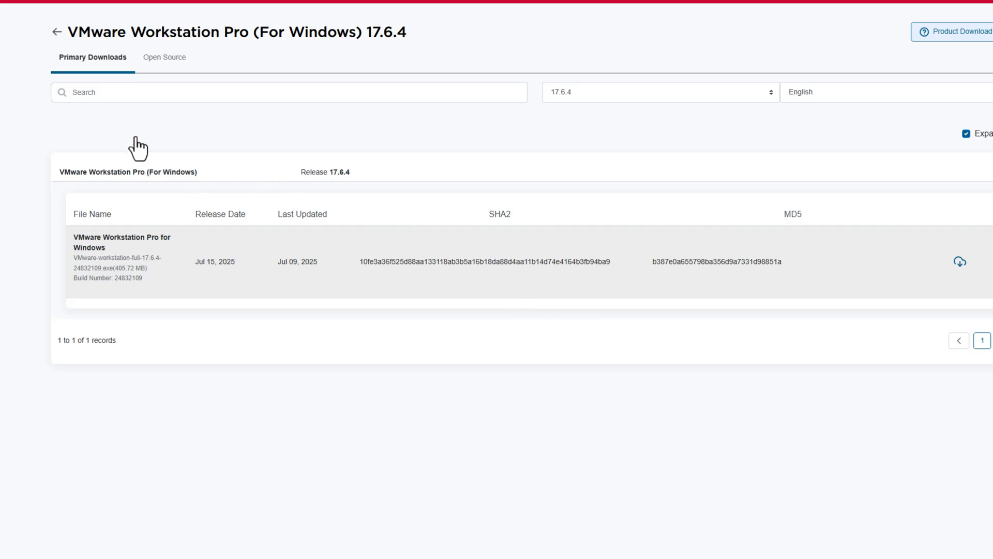
pyautogui.moveTo(152, 150)
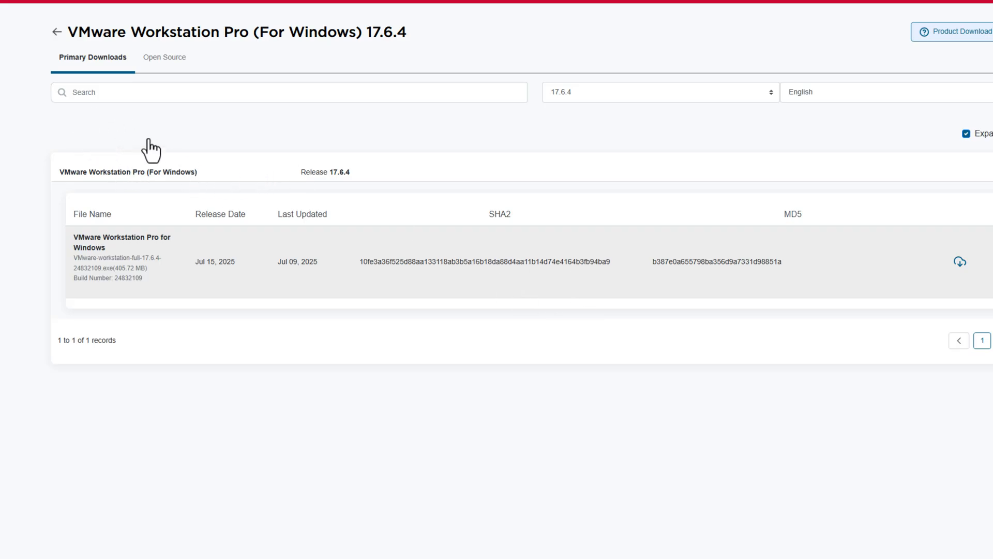
pyautogui.moveTo(170, 152)
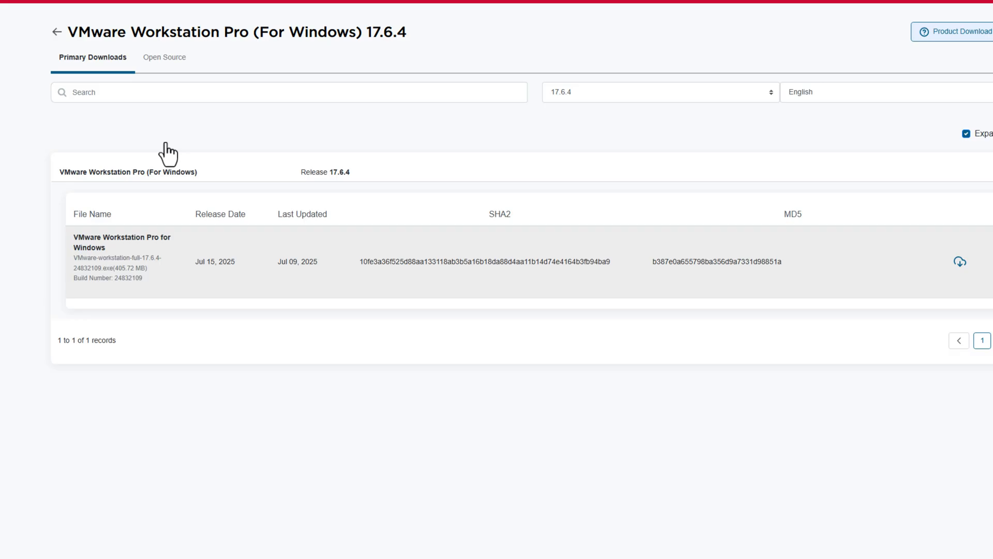
pyautogui.moveTo(340, 310)
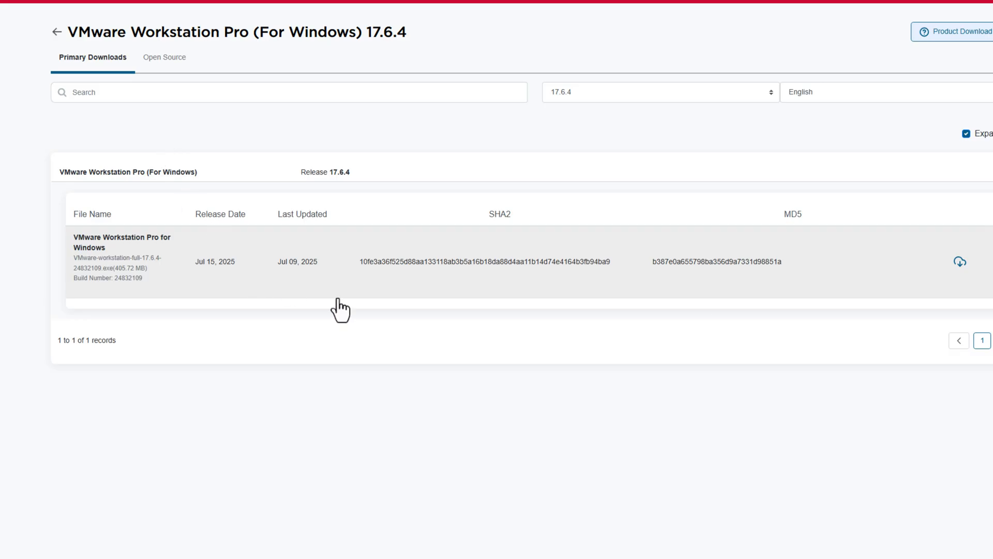
pyautogui.moveTo(961, 262)
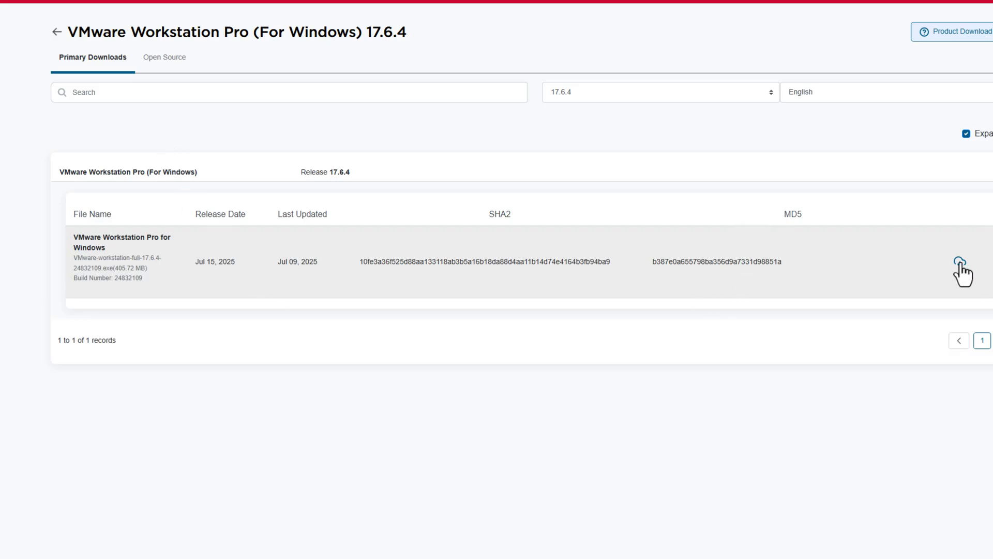
pyautogui.moveTo(963, 289)
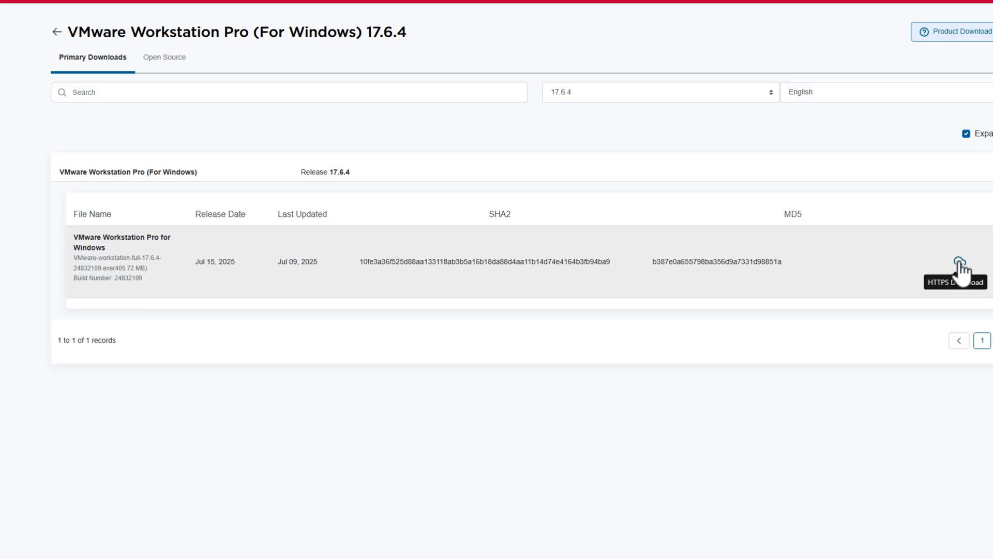
pyautogui.click(959, 261)
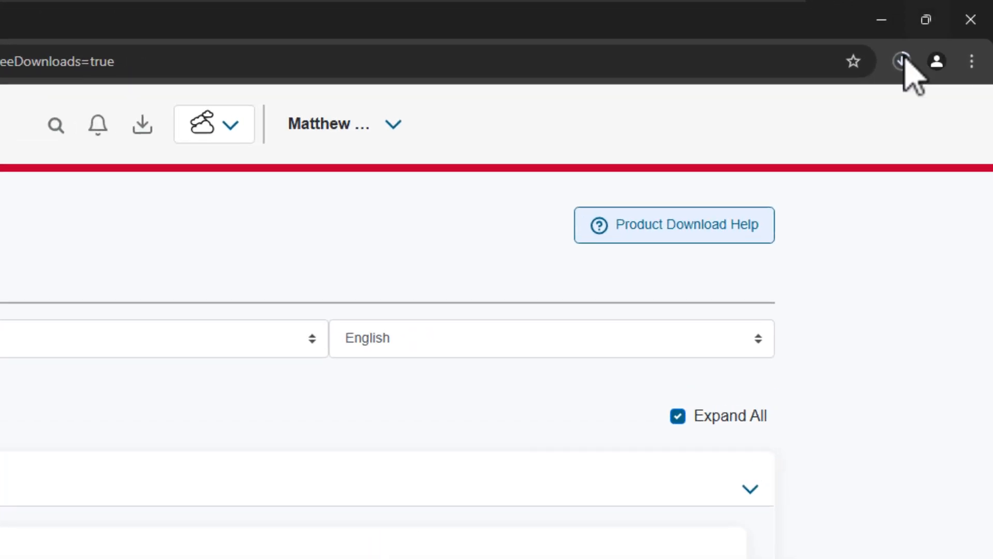
pyautogui.click(902, 62)
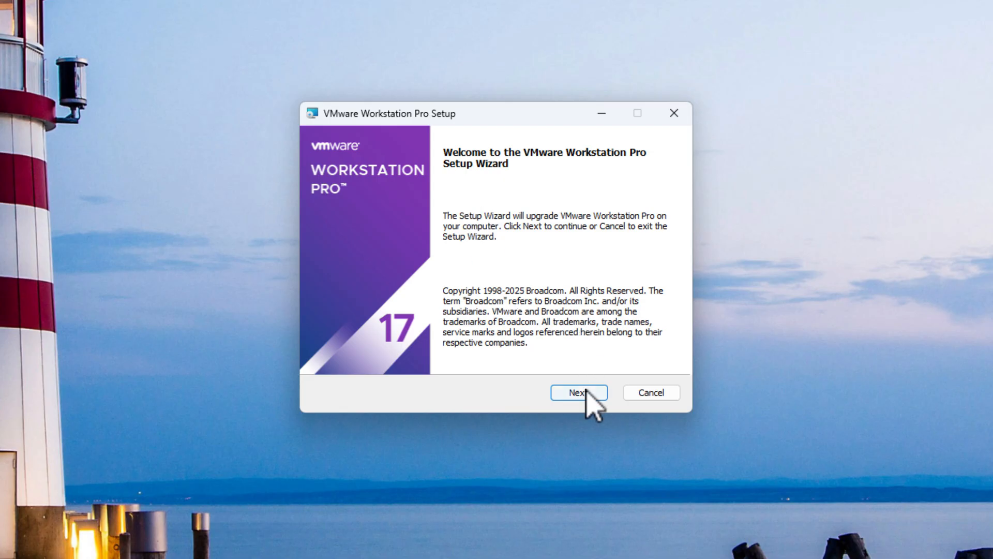
# - Accept the licence and keep default install location and user-experience settings
pyautogui.click(577, 392)
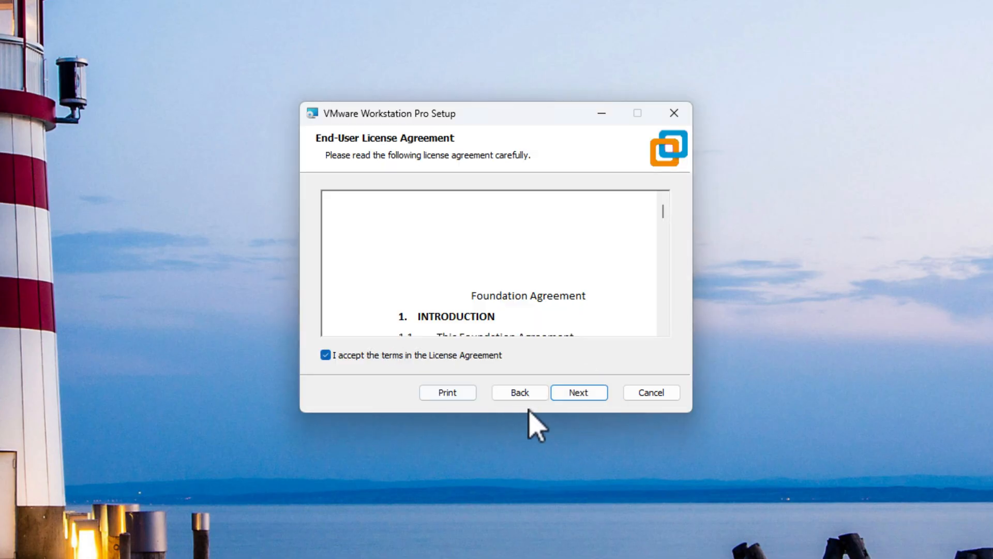
pyautogui.click(578, 392)
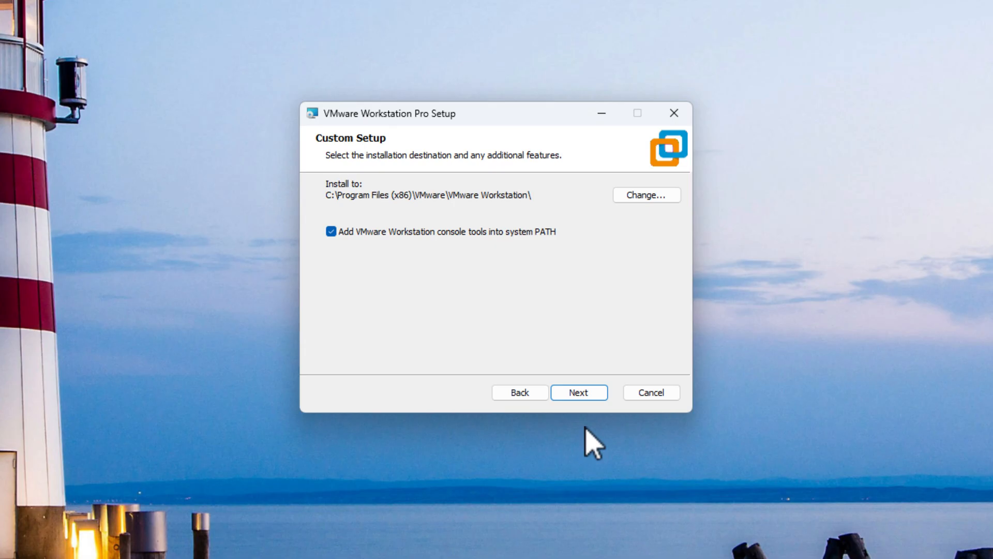
pyautogui.moveTo(548, 342)
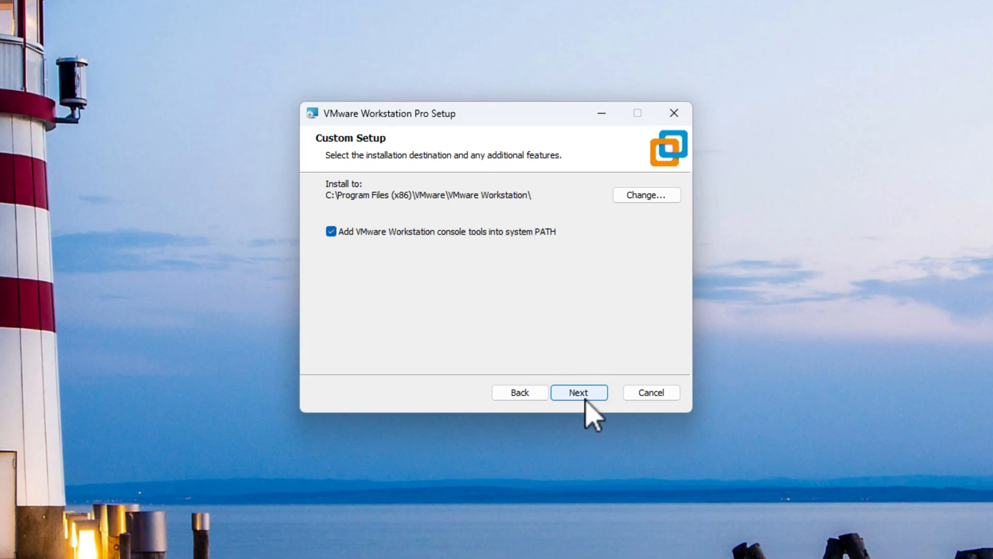
pyautogui.click(578, 392)
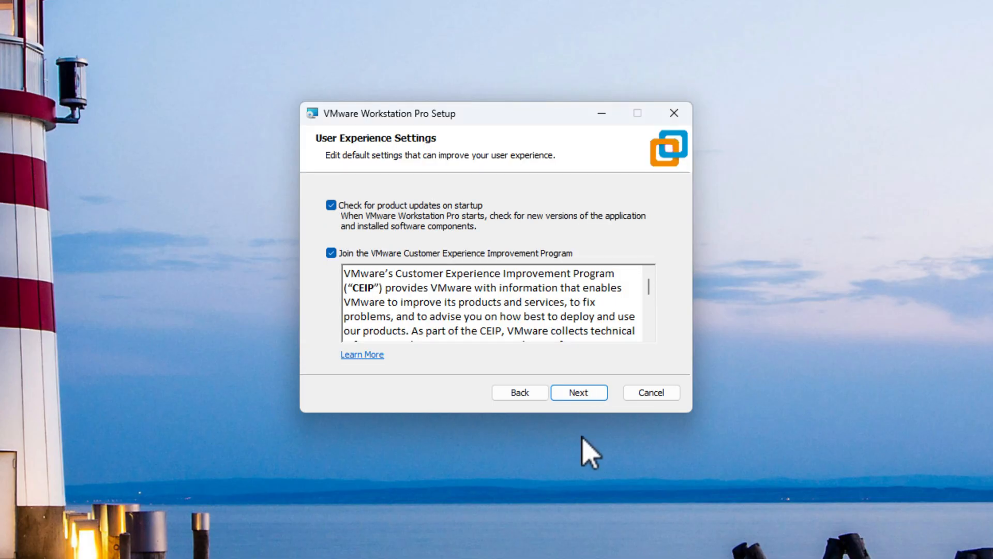
pyautogui.moveTo(453, 231)
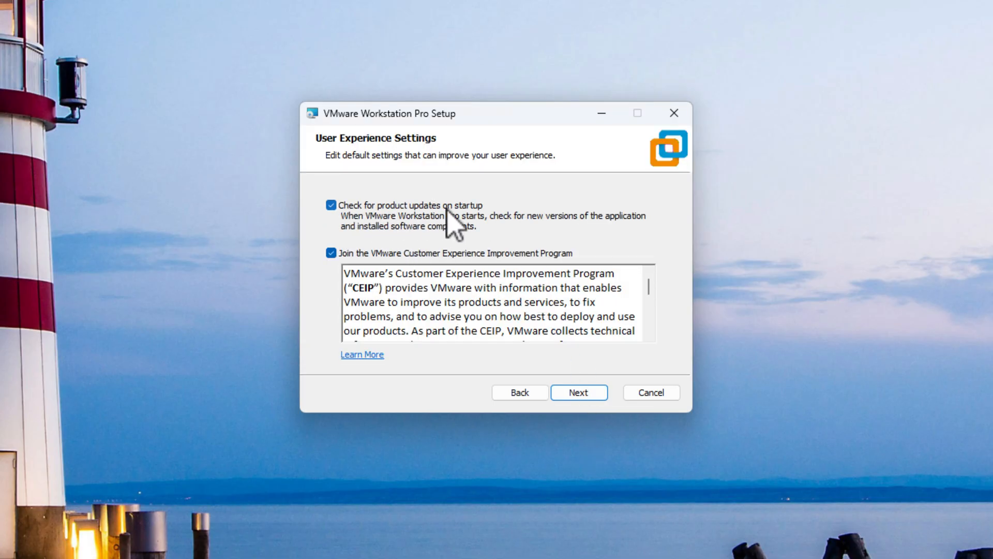
pyautogui.moveTo(545, 269)
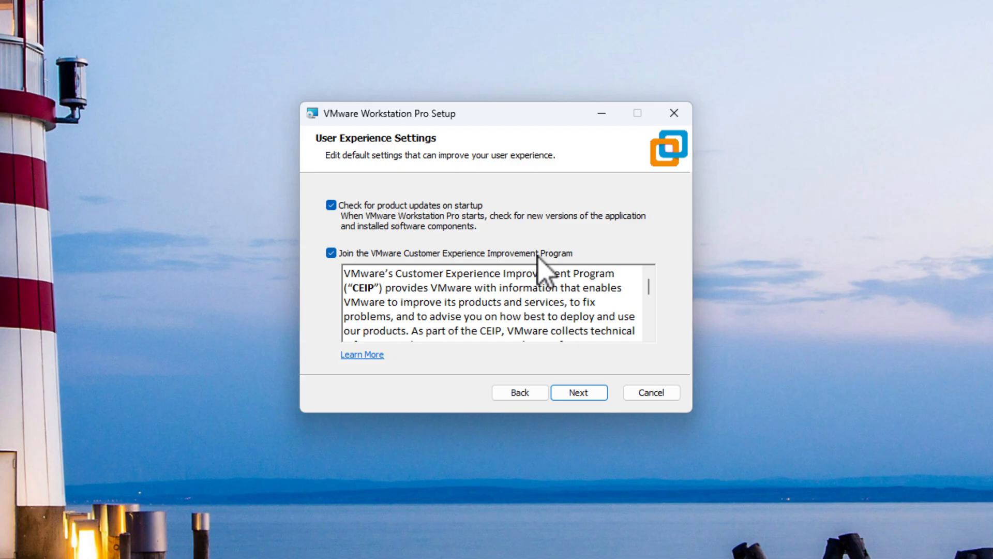
pyautogui.moveTo(532, 278)
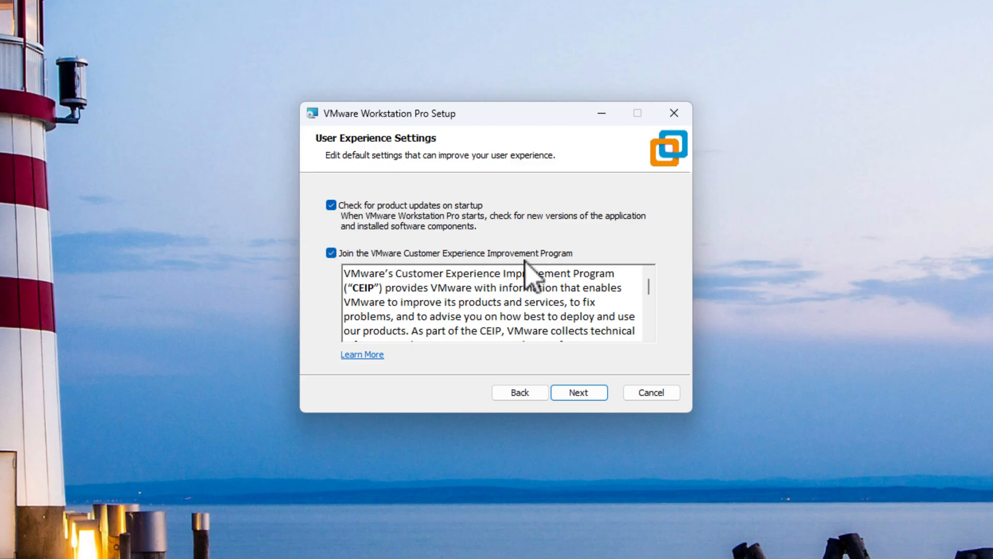
pyautogui.click(330, 252)
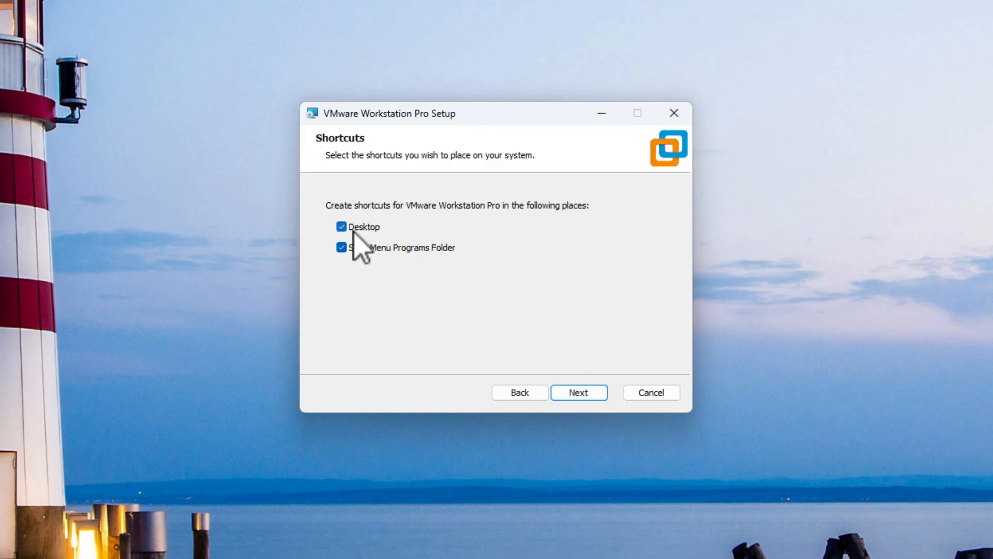
pyautogui.moveTo(367, 263)
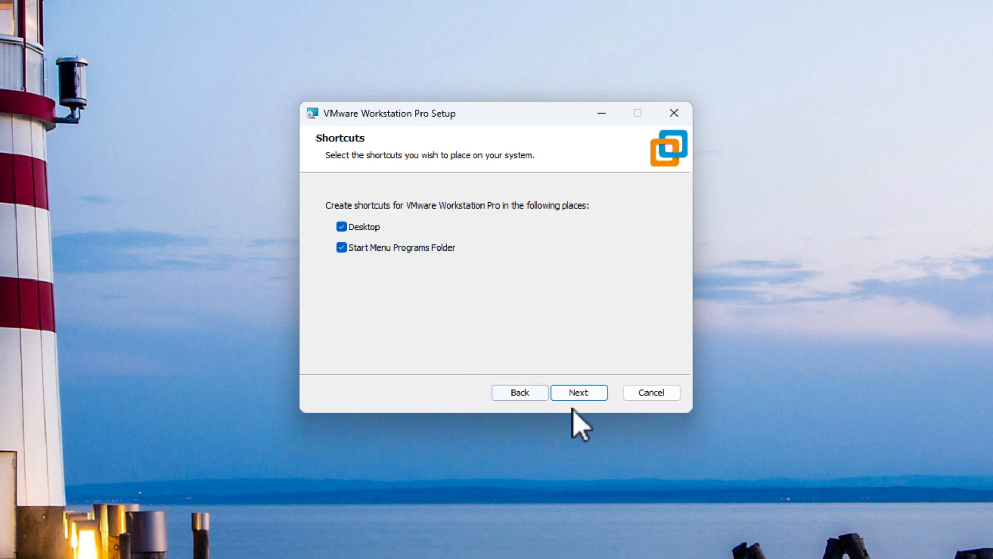
# - Keep both shortcut locations and start the Workstation Pro upgrade
pyautogui.click(578, 392)
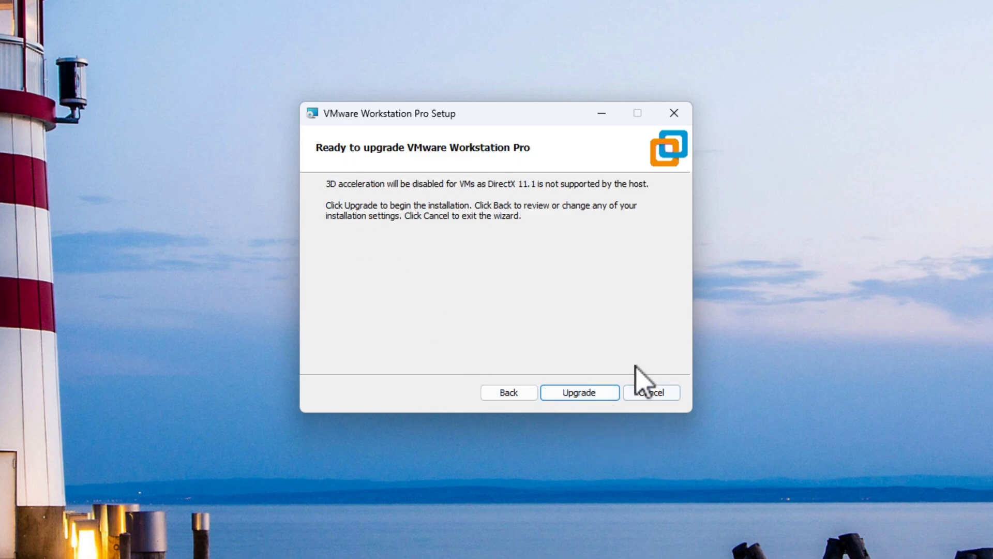
pyautogui.moveTo(434, 212)
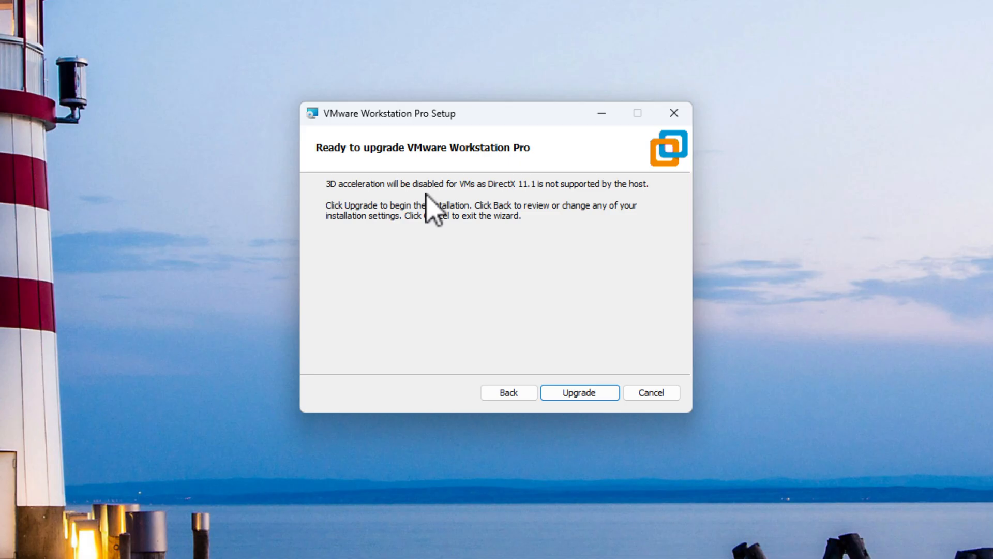
pyautogui.moveTo(469, 202)
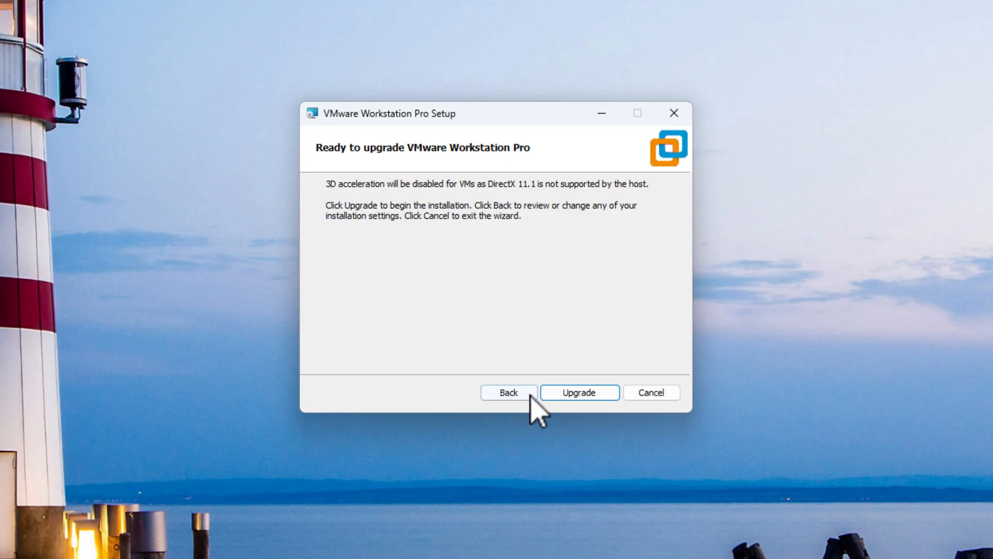
pyautogui.moveTo(578, 392)
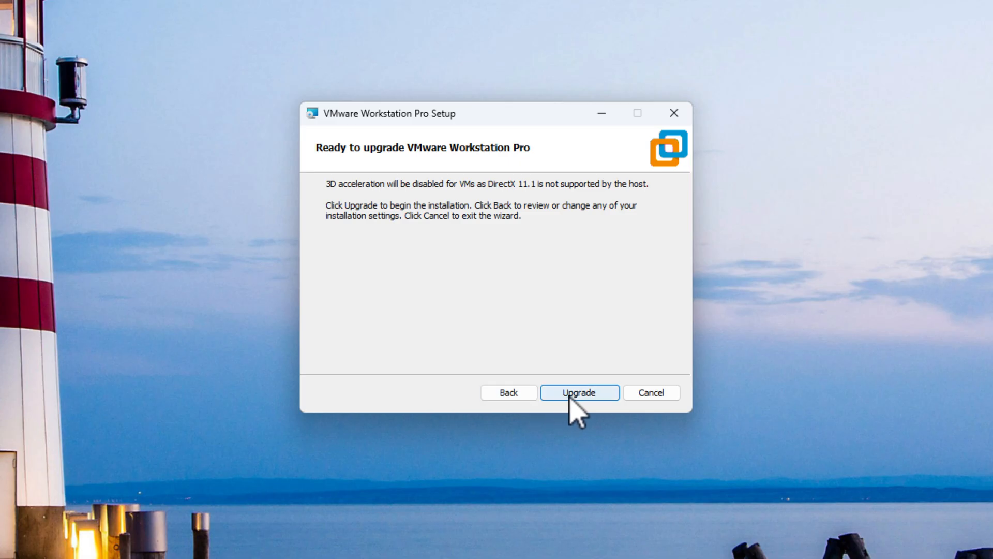
pyautogui.click(578, 393)
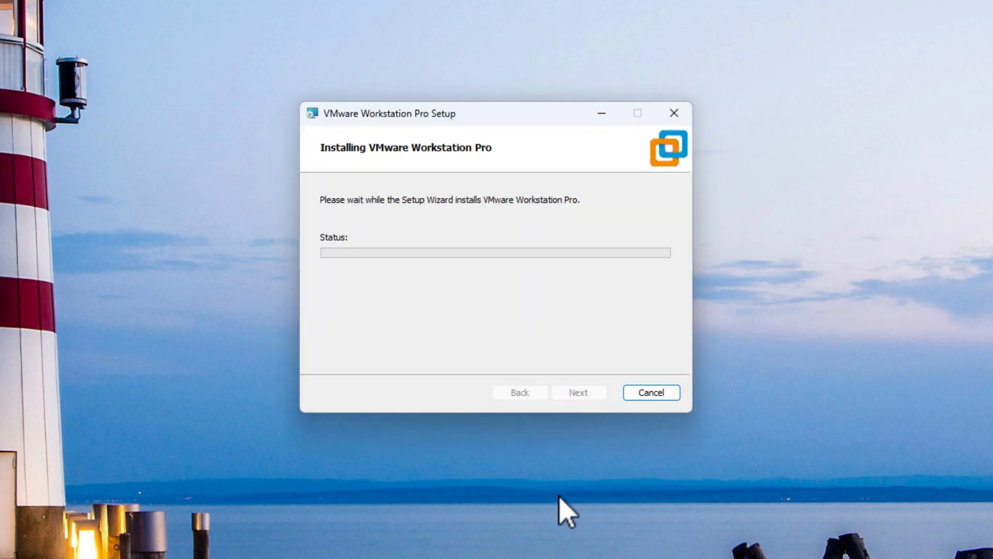
pyautogui.moveTo(438, 250)
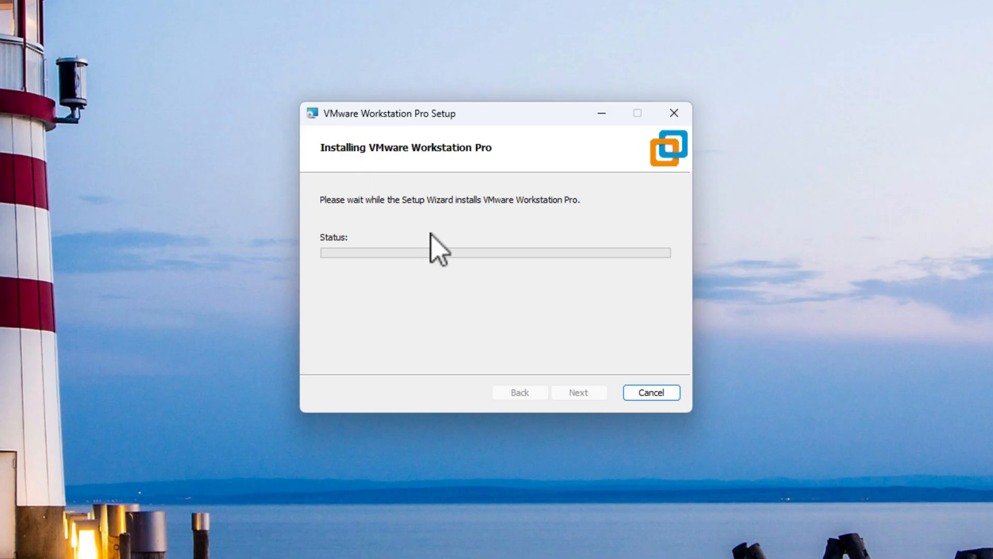
pyautogui.moveTo(471, 273)
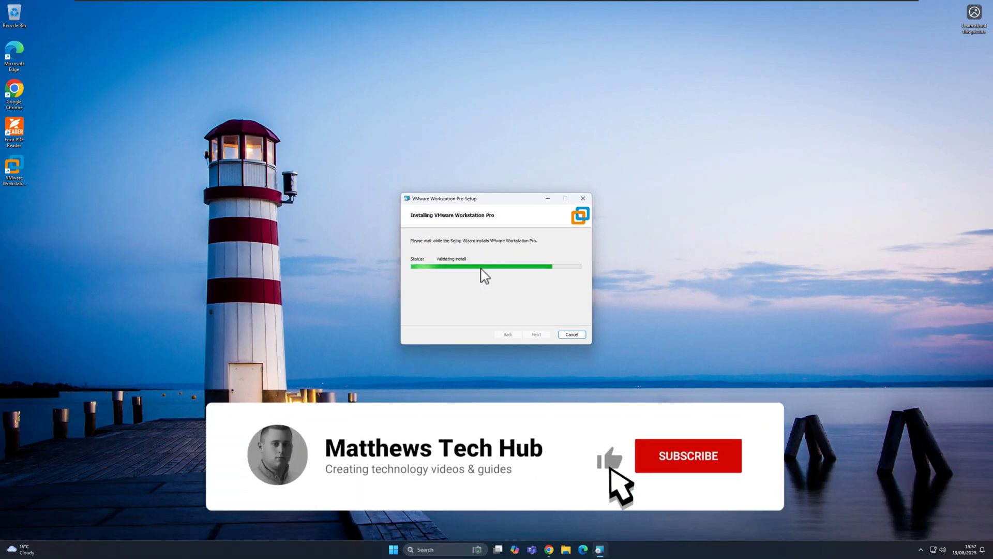
# - Let the installation complete and close the Setup wizard
pyautogui.click(687, 455)
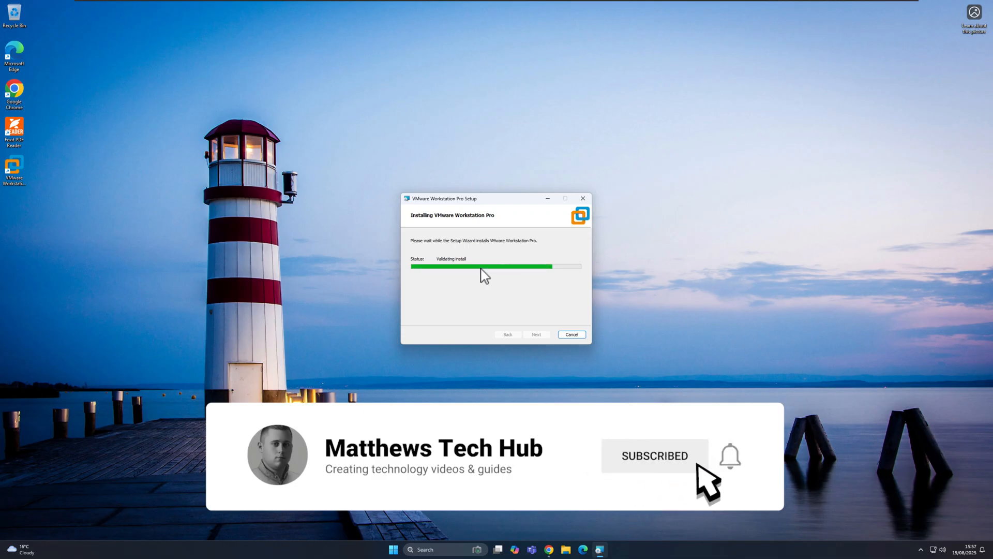
pyautogui.click(730, 454)
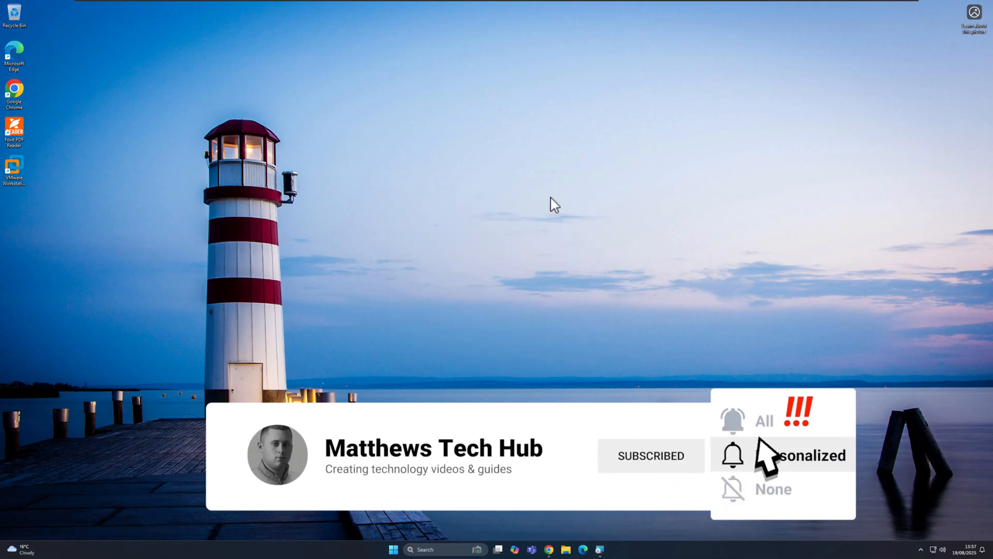
pyautogui.click(733, 455)
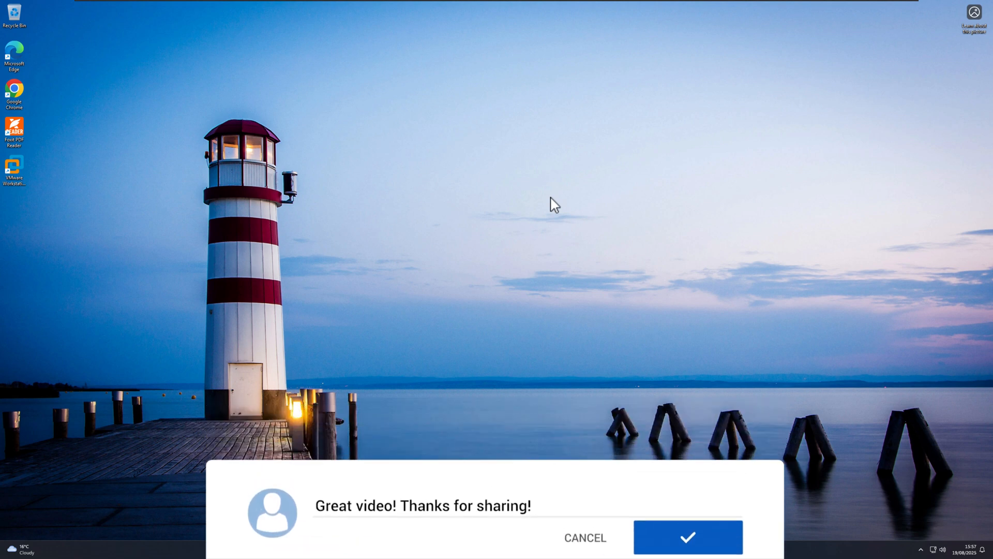
pyautogui.click(687, 537)
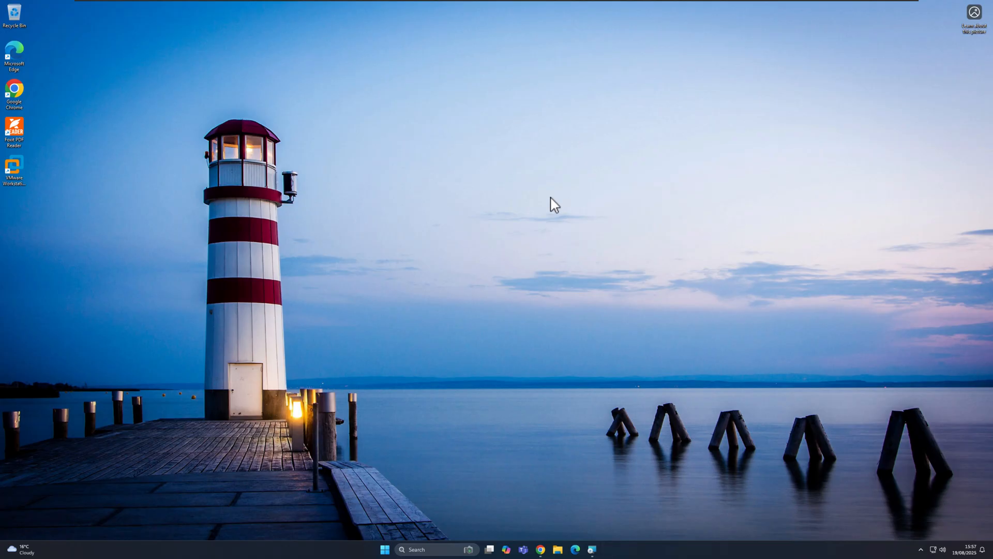